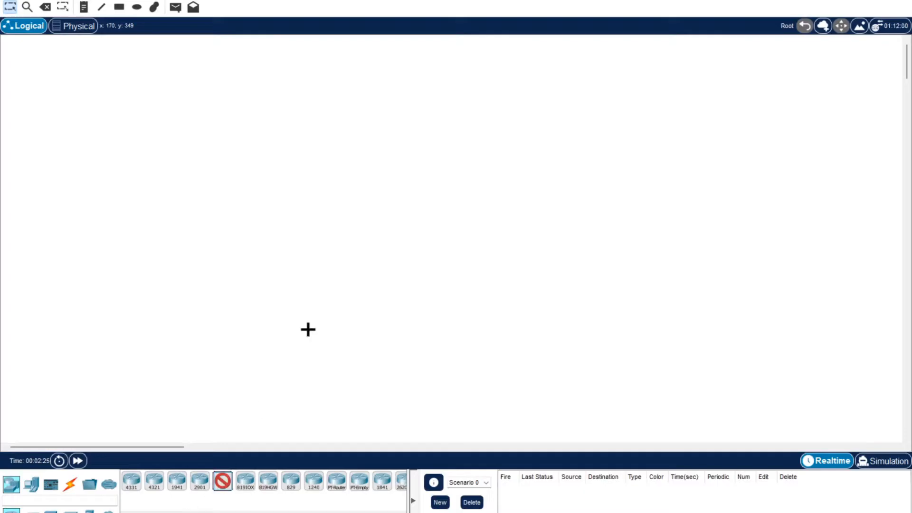
Place a 2911 router and a 2960 switch below it on the workspace
click(434, 88)
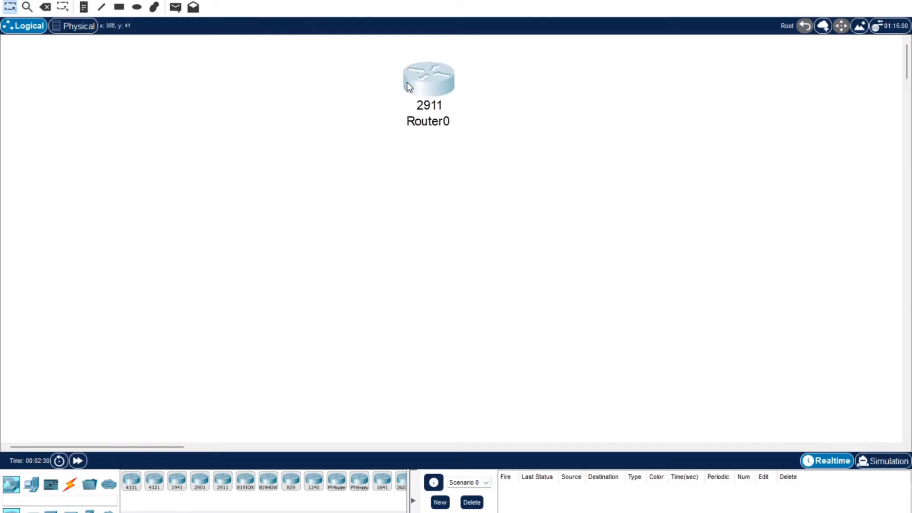
click(107, 484)
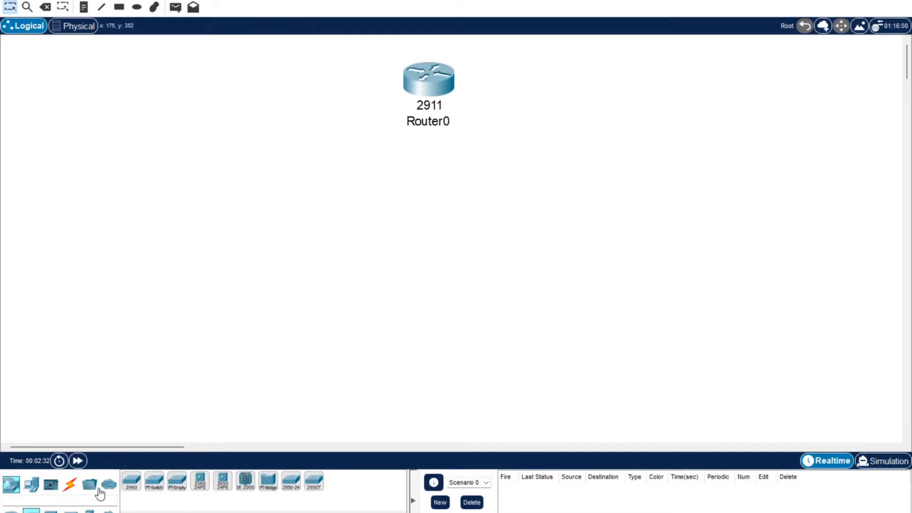
click(428, 227)
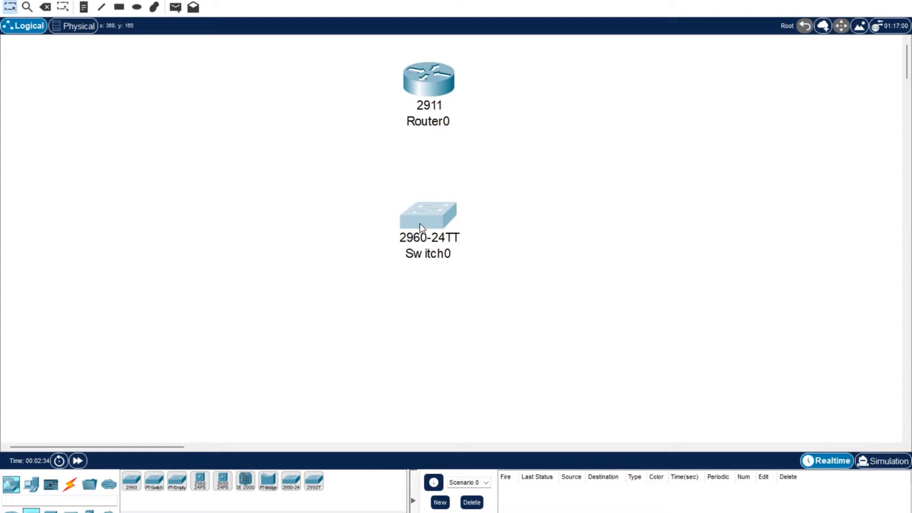
click(30, 484)
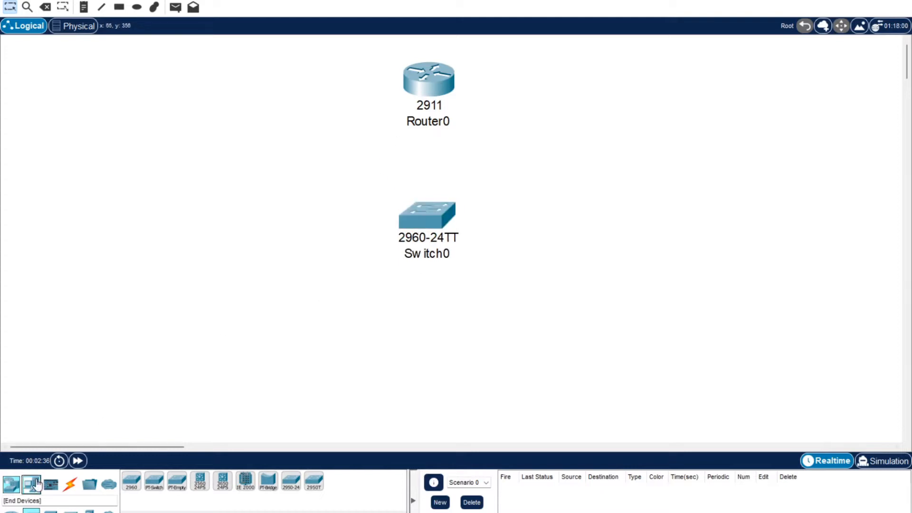
Add the end devices: three PCs, two laptops and a server around the switch
click(30, 485)
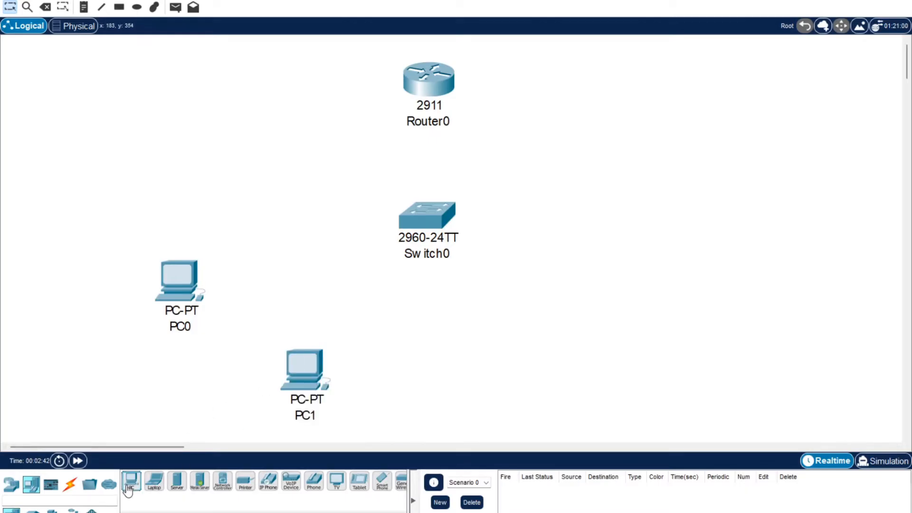
click(473, 378)
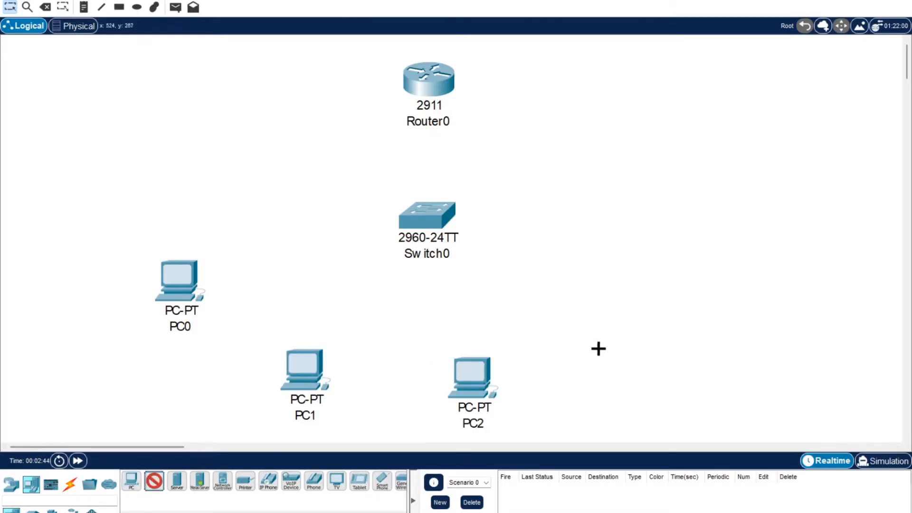
click(611, 364)
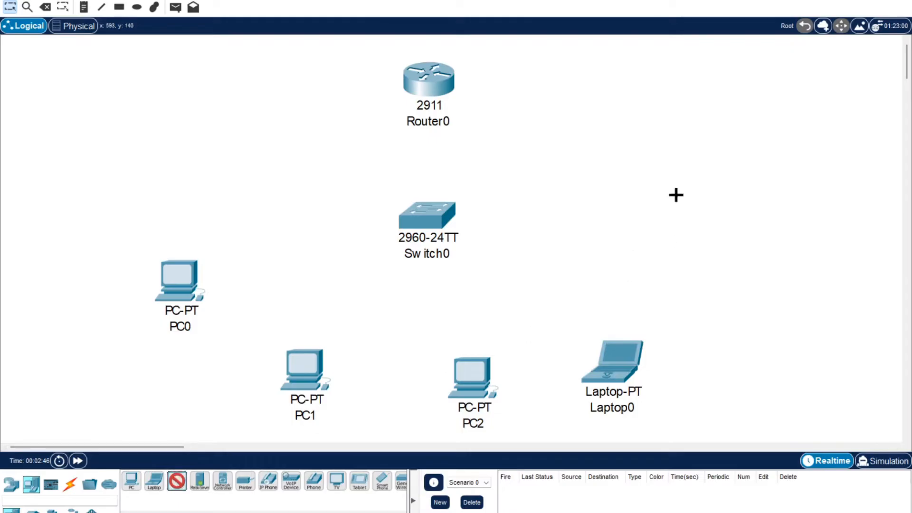
click(675, 195)
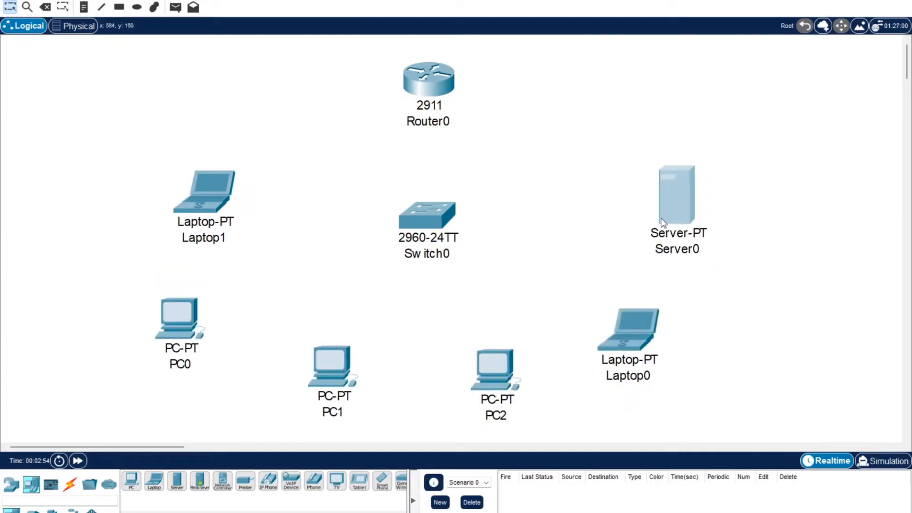
Cable each PC, laptop and the server to Switch0 with copper straight-through
click(69, 483)
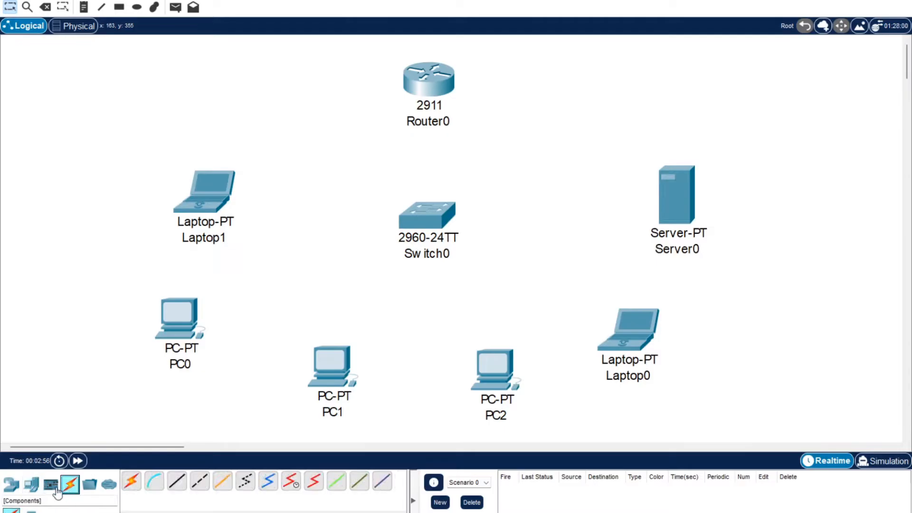
click(130, 480)
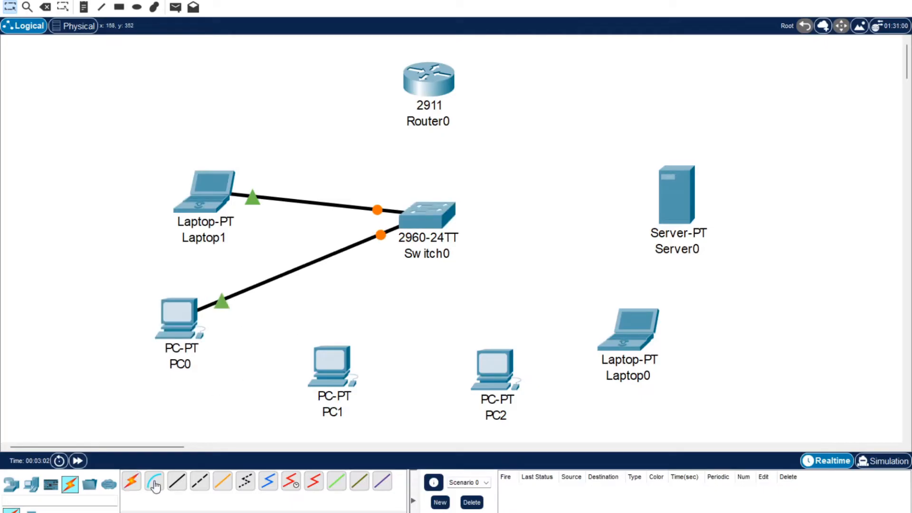
click(154, 483)
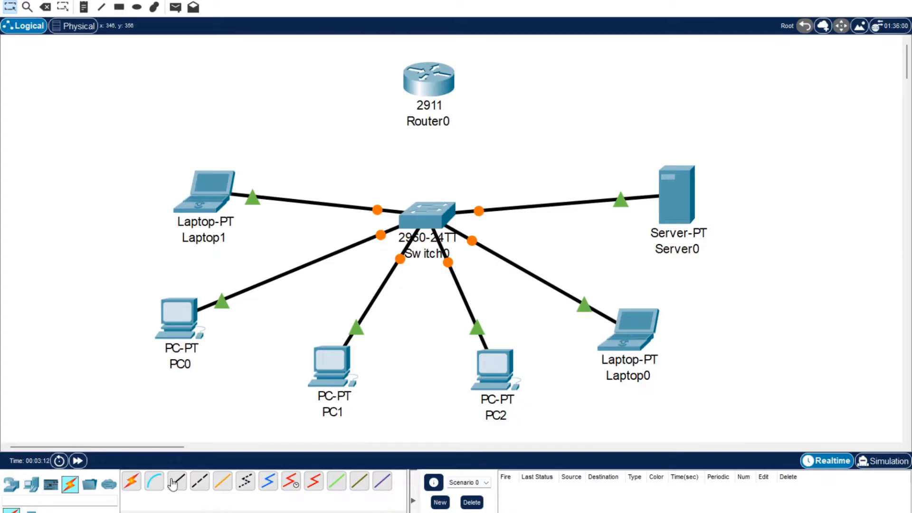
mouse_move(428, 79)
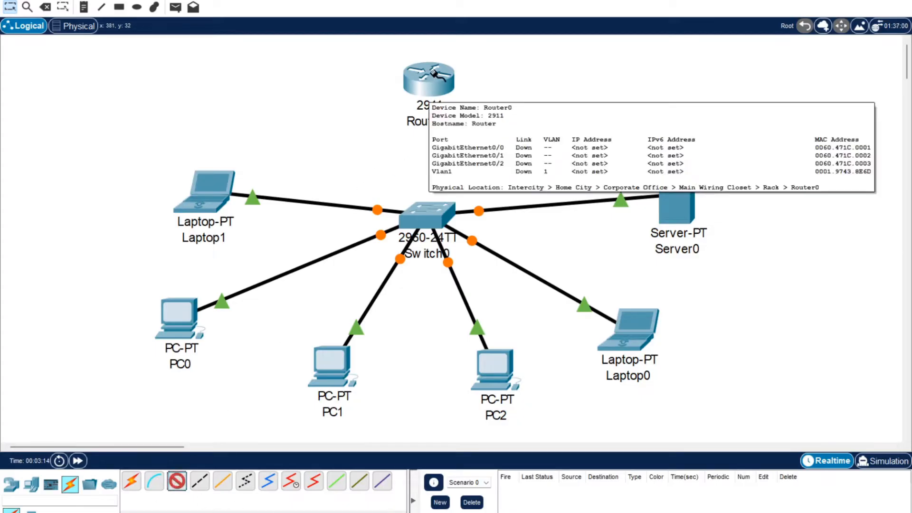
Link Router0 GigabitEthernet0/0 to Switch0 FastEthernet0/7
click(428, 79)
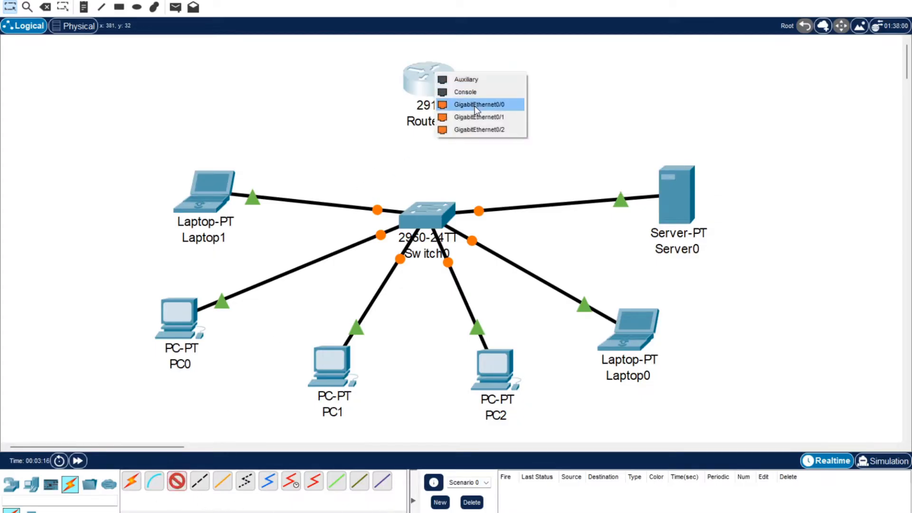
click(478, 104)
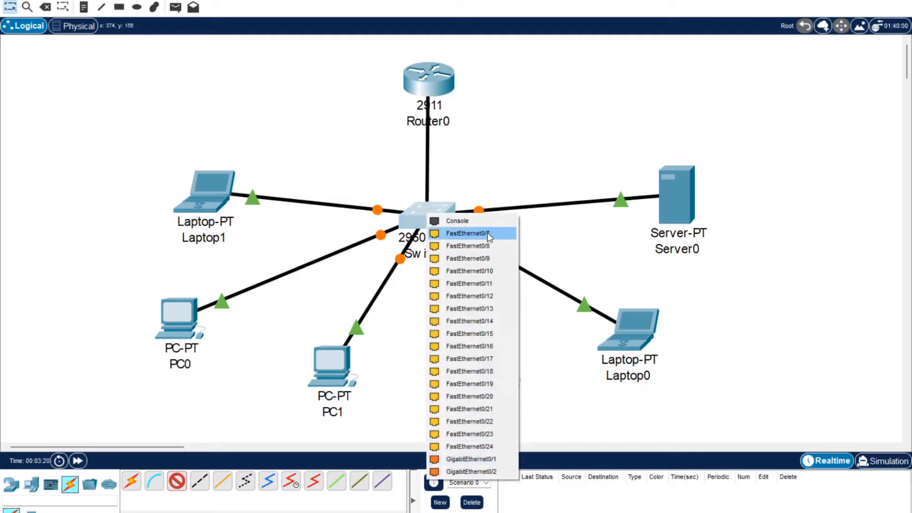
click(468, 234)
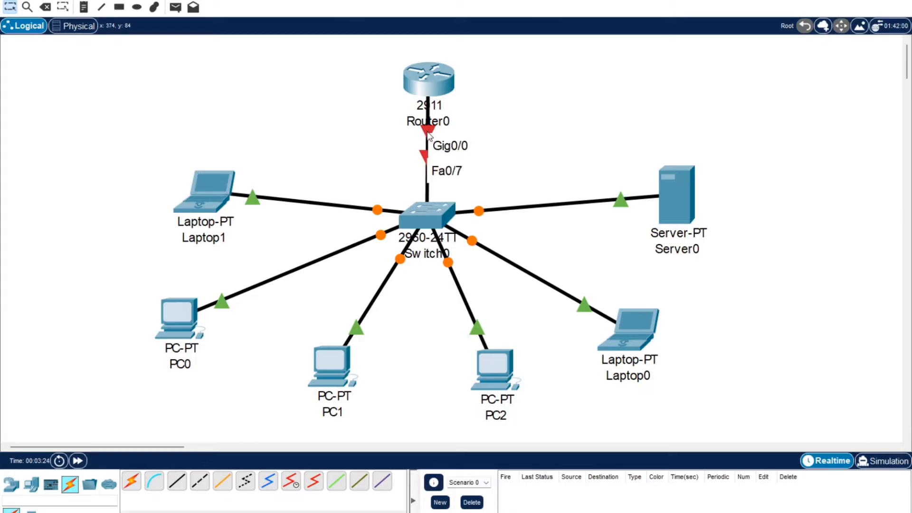
mouse_move(408, 206)
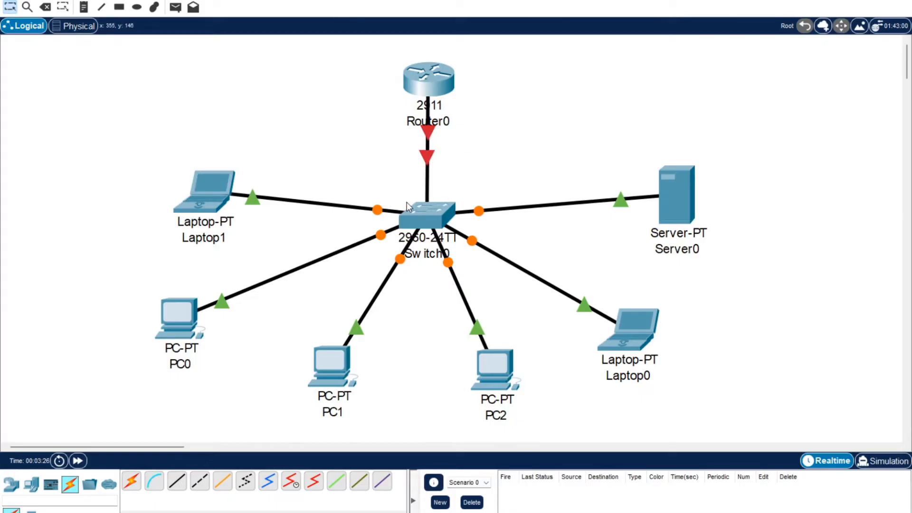
mouse_move(224, 279)
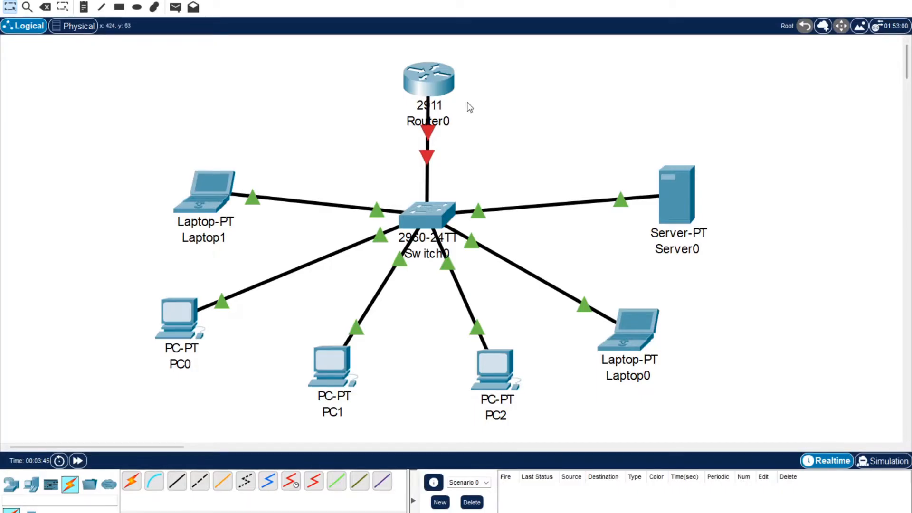
In Router0's CLI, enable, enter global config and select interface g0/0
double_click(427, 79)
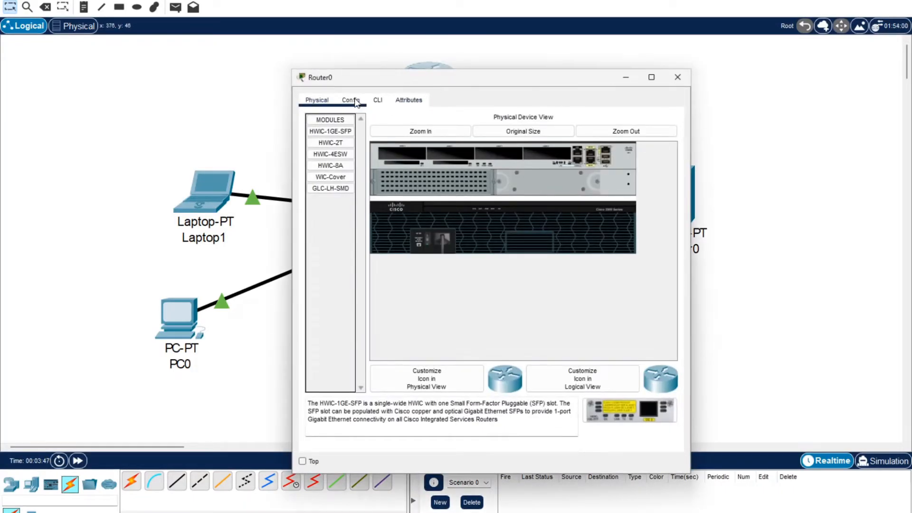
click(377, 99)
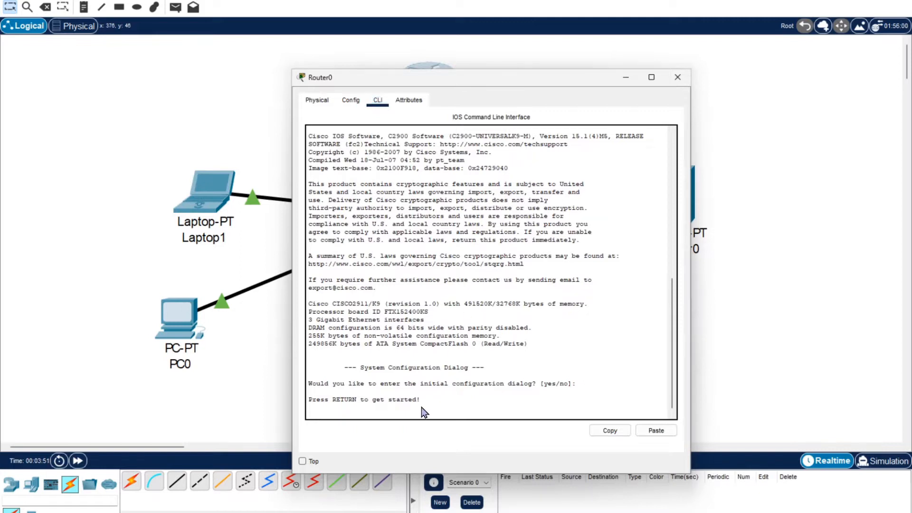
key(Return)
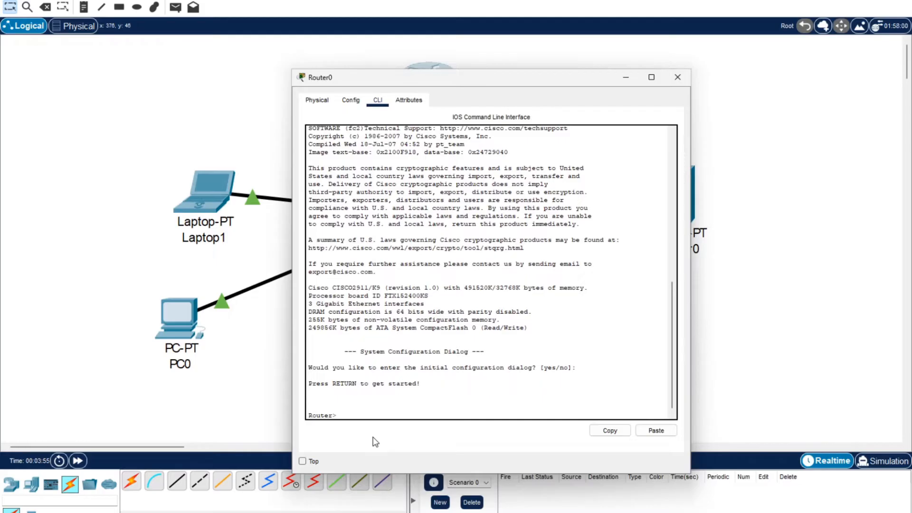
text(ena)
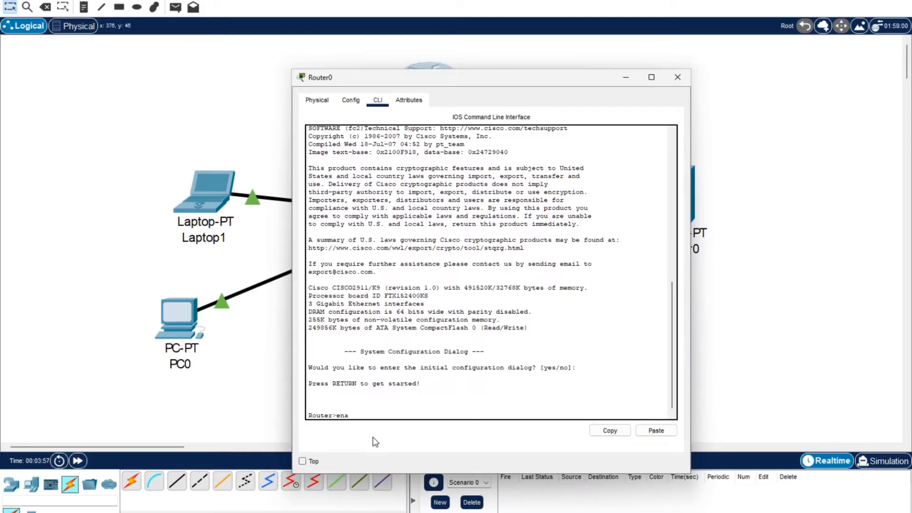
key(Return)
text(configt)
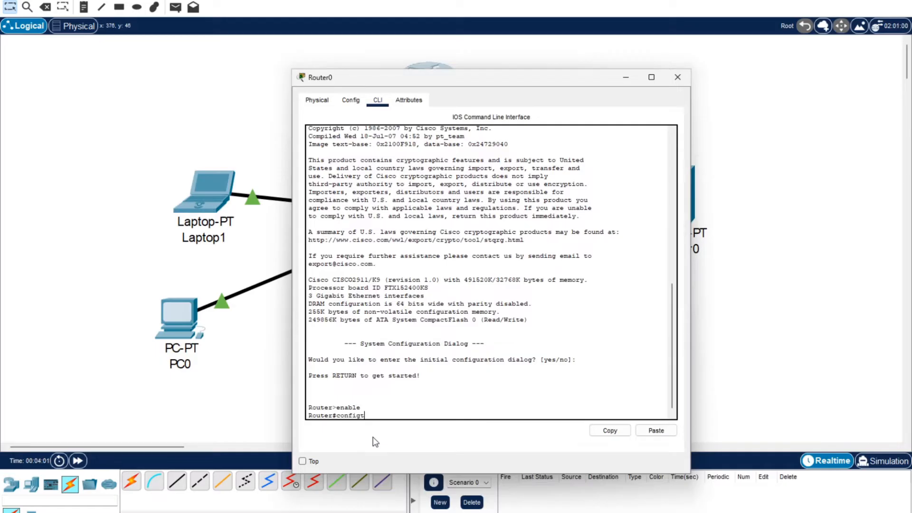
text( t)
key(Return)
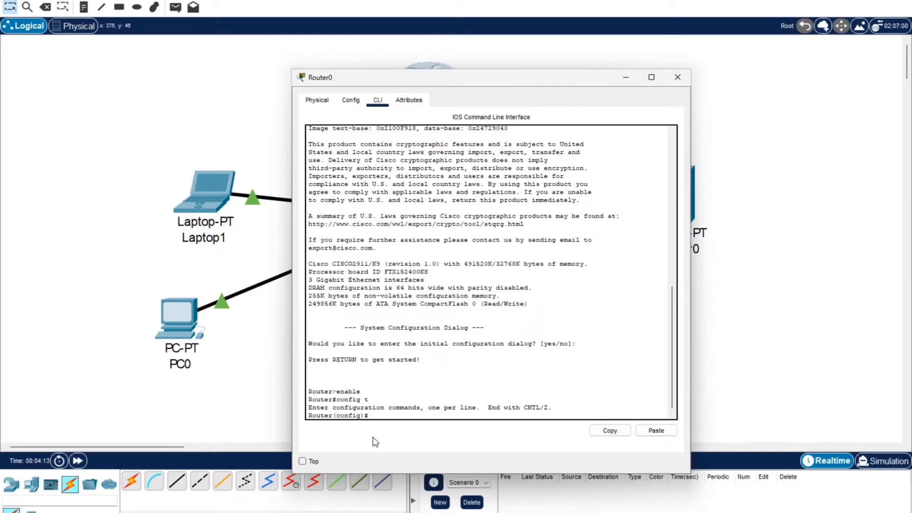
text(interface)
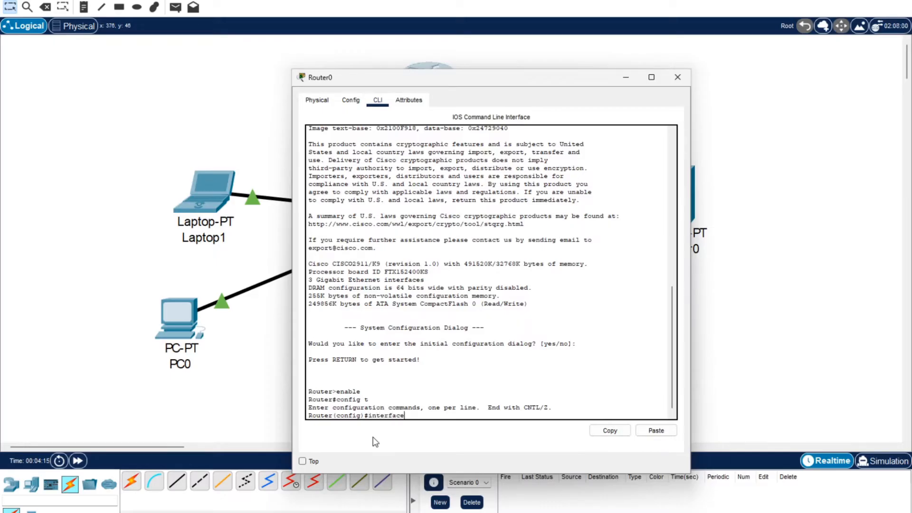
text(g0/0)
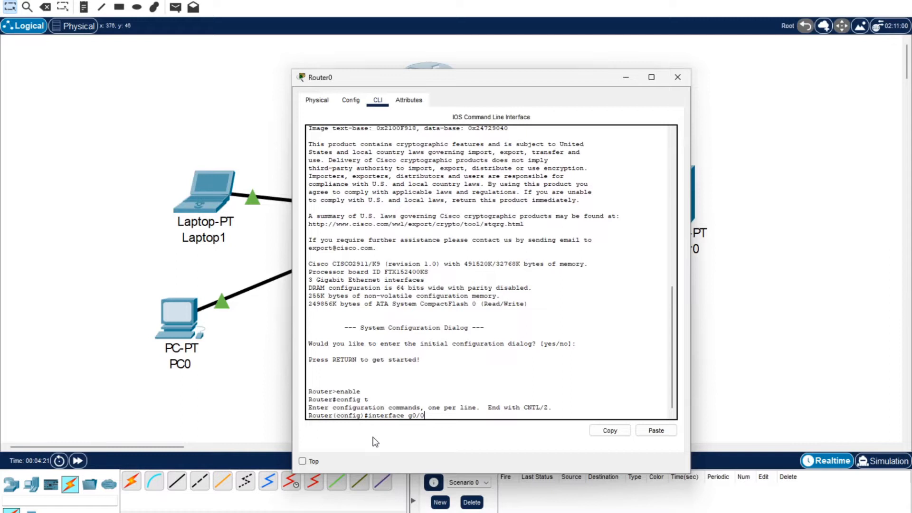
key(Return)
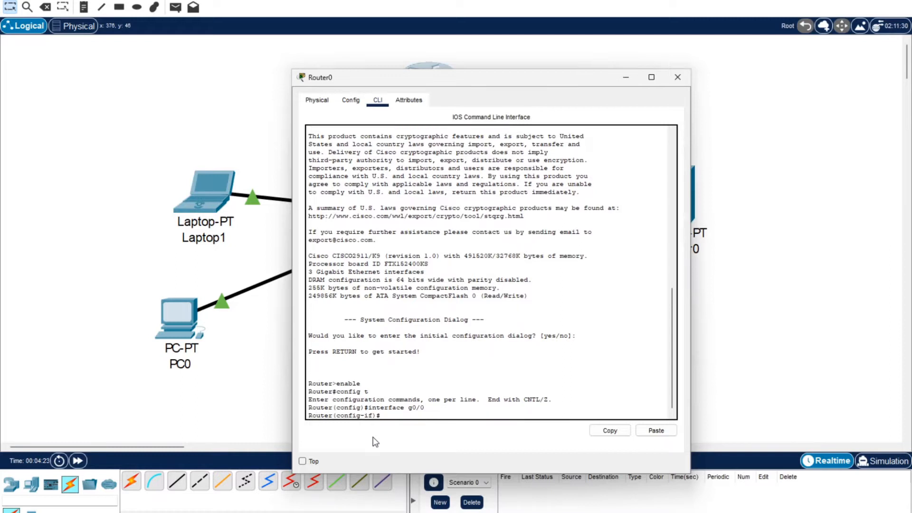
Assign g0/0 the address 192.168.1.1 255.255.255.0 and bring it up with no shutdown
text(ip)
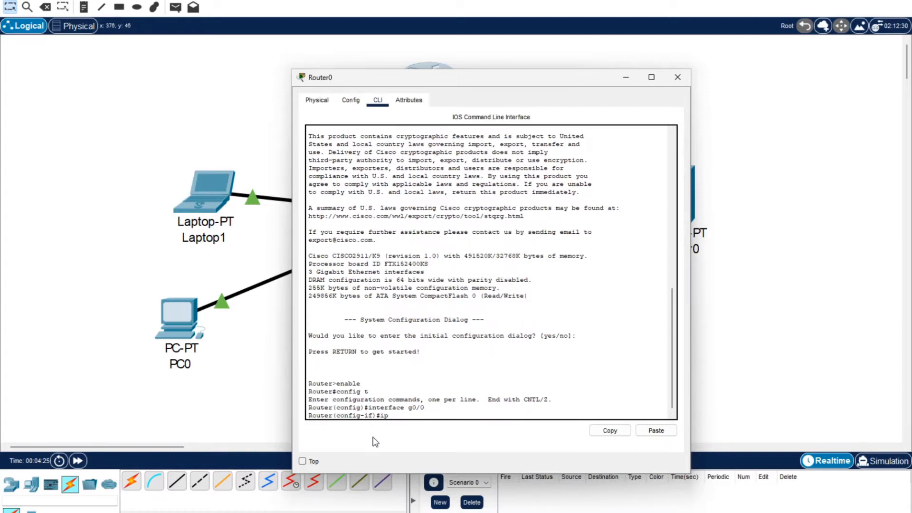
text(address 19)
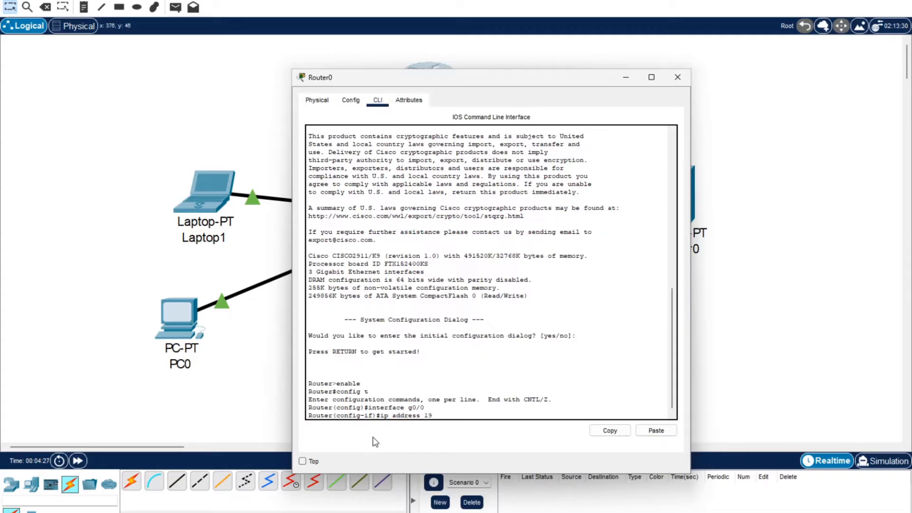
text(2.168.)
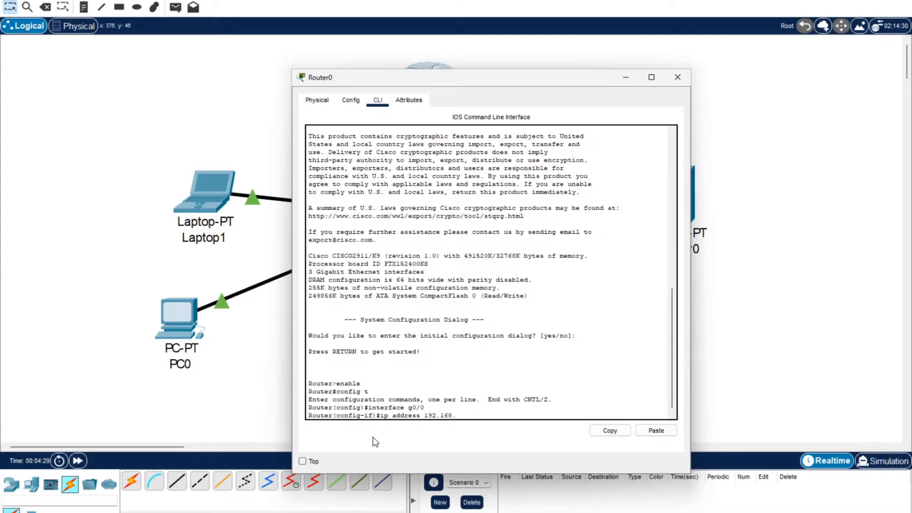
text(1.1)
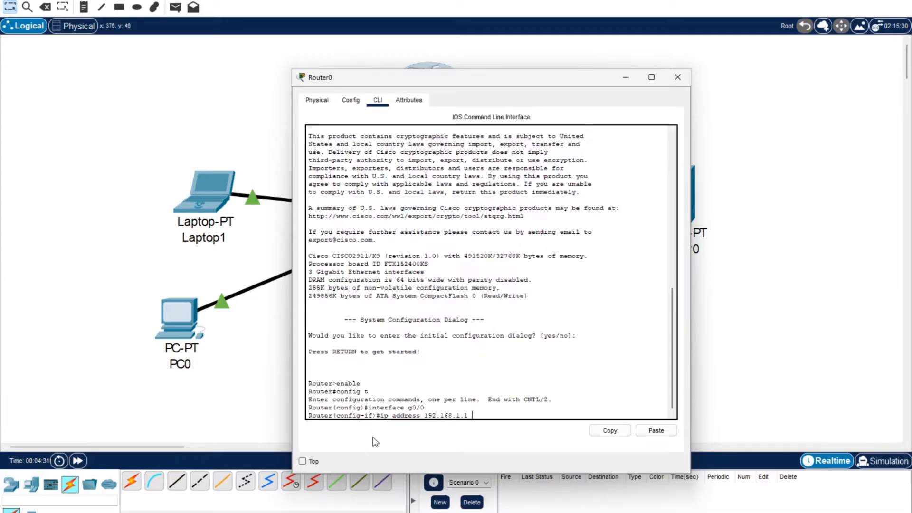
text(255.2)
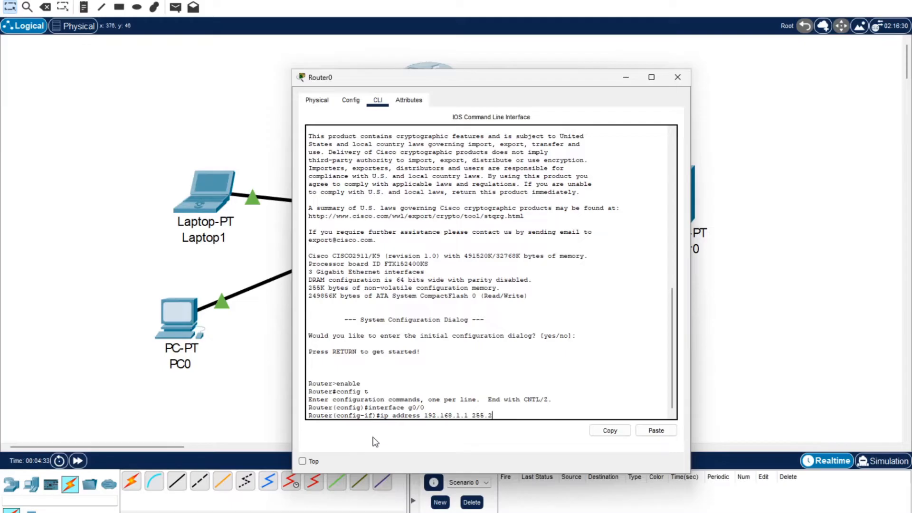
text(55.255.0)
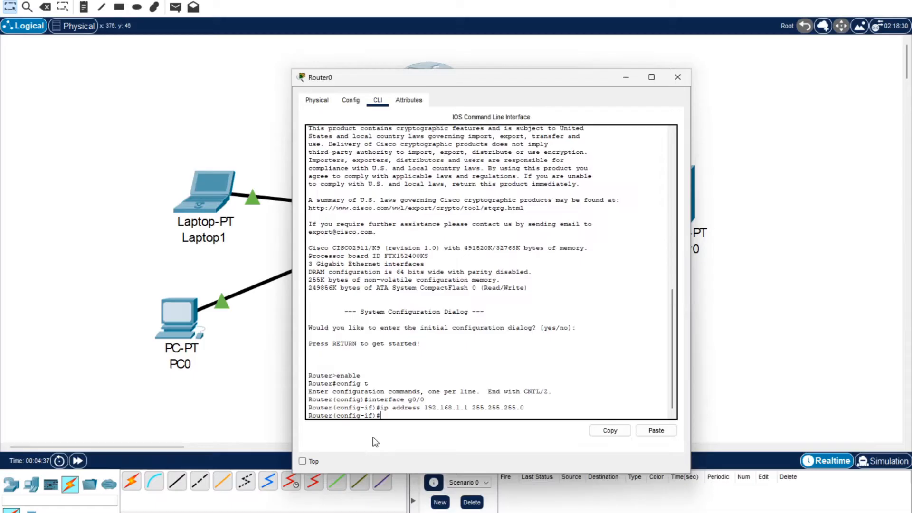
text(no shutdown)
text(exit)
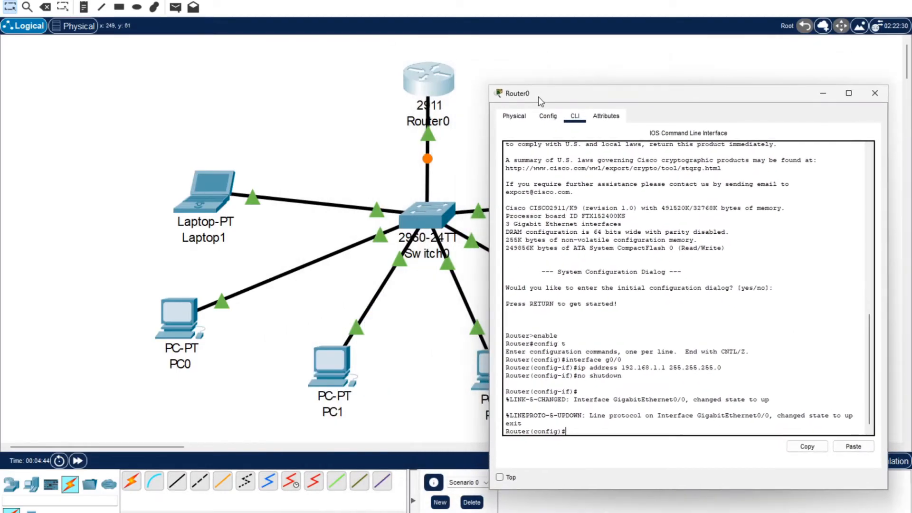
Minimize the Router0 window and note 'ip address 192.168.1.1' beside Router0
click(875, 93)
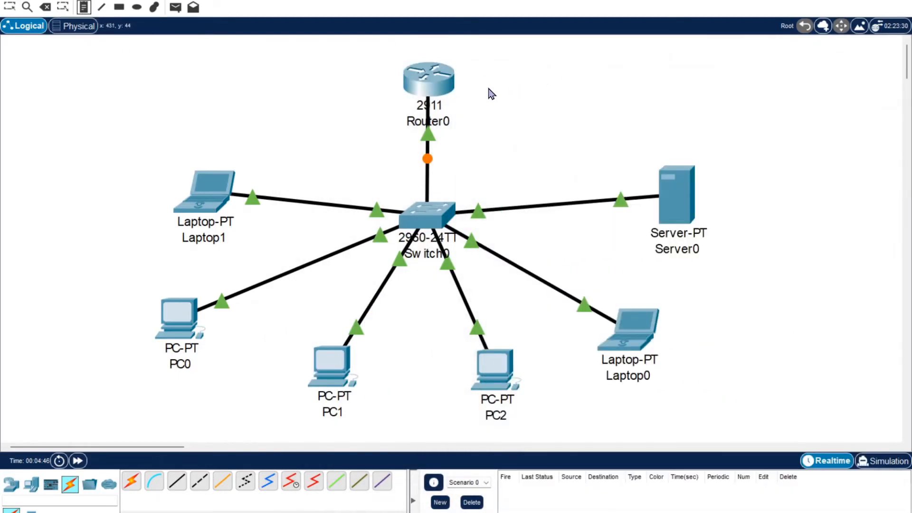
text(ip address)
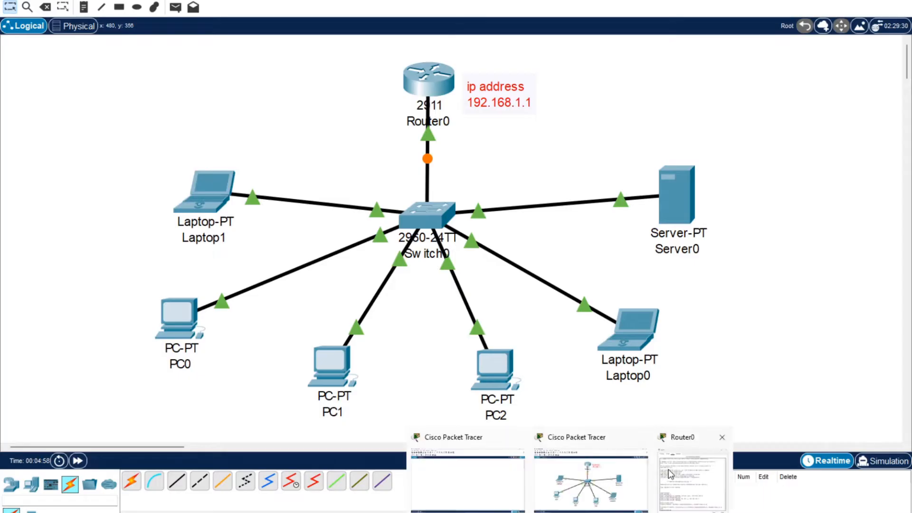
Create DHCP pool ABC-POOL on Router0 with network 192.168.1.0 255.255.255.0
click(691, 476)
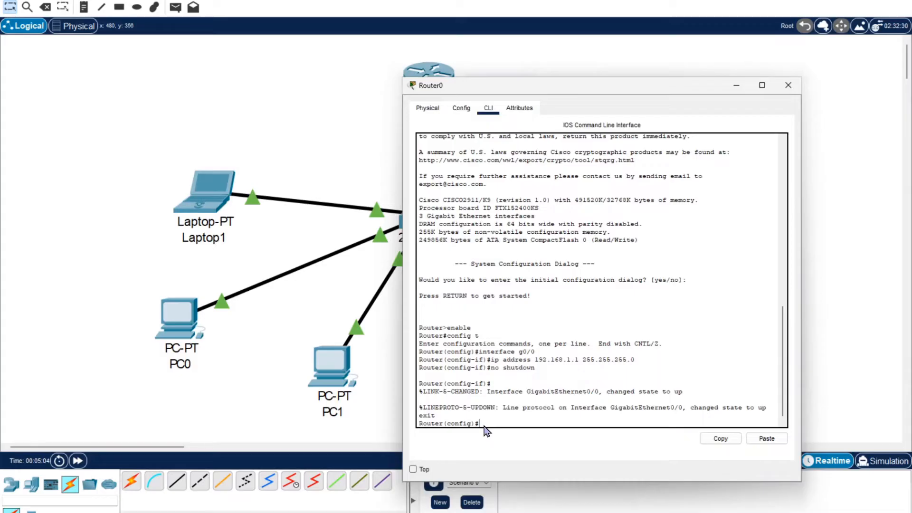
text(i)
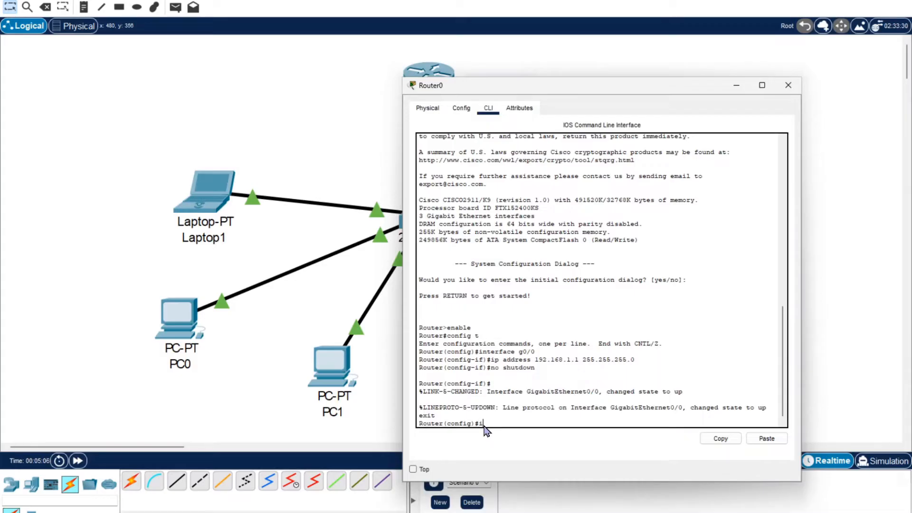
text(ip dhc)
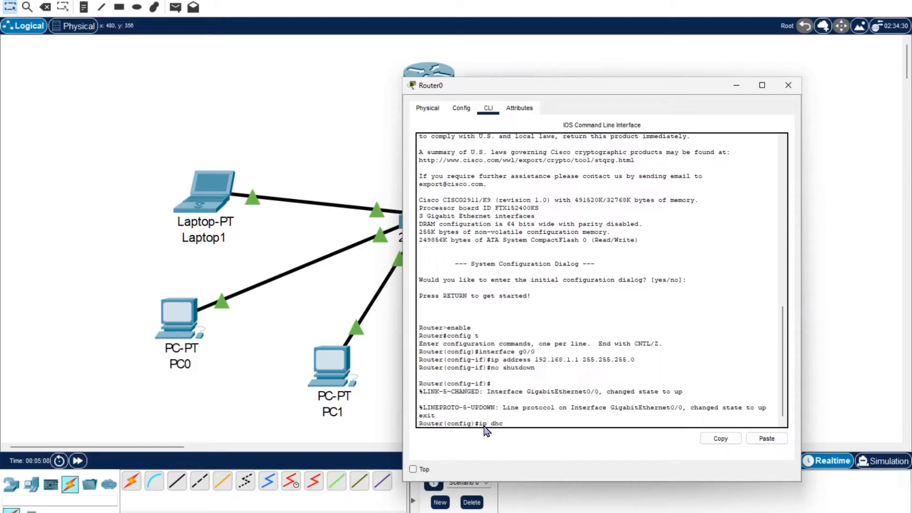
text(p pool)
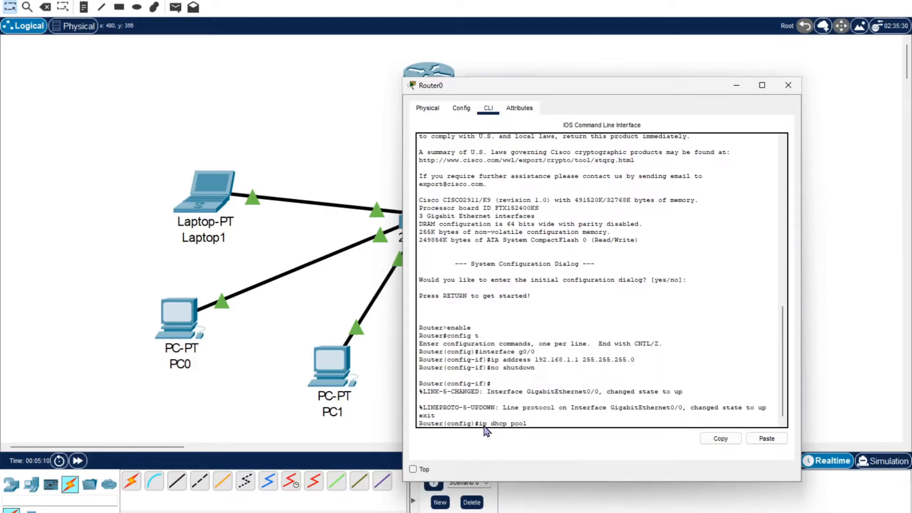
text(ABC-POOL)
text(n)
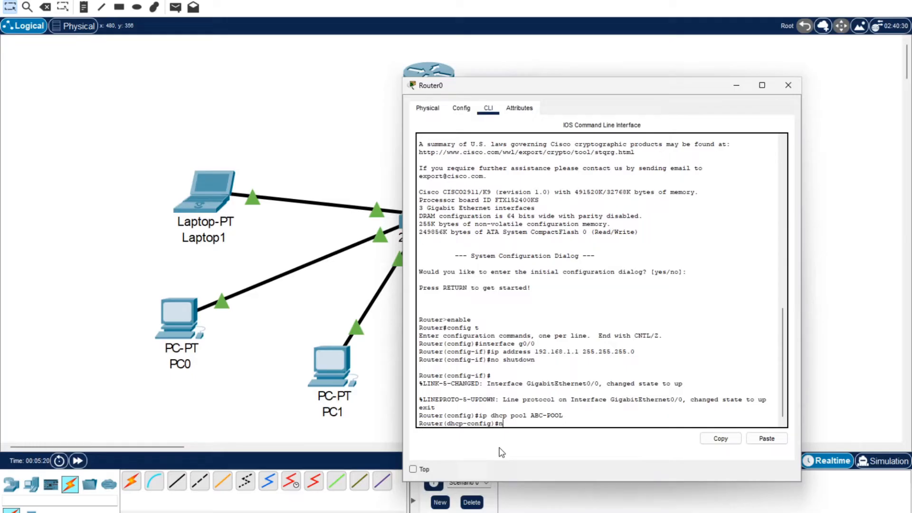
text(etwork)
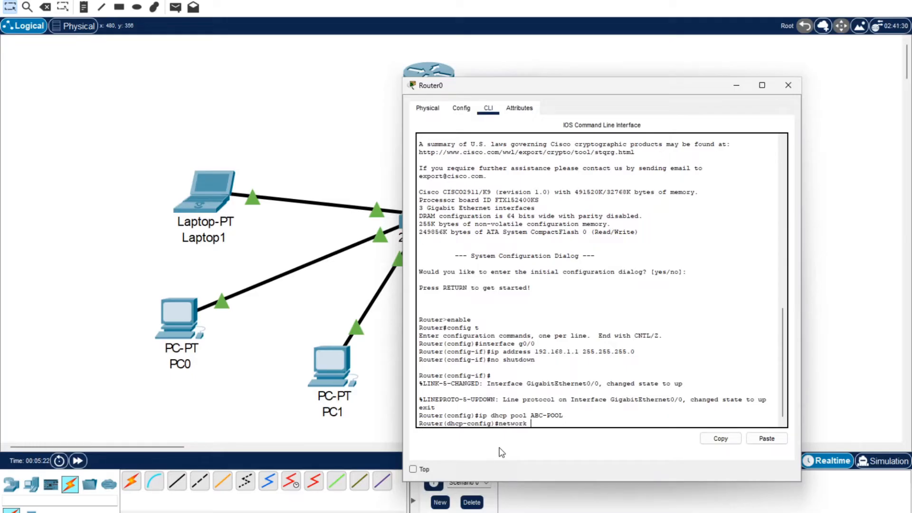
text(192.)
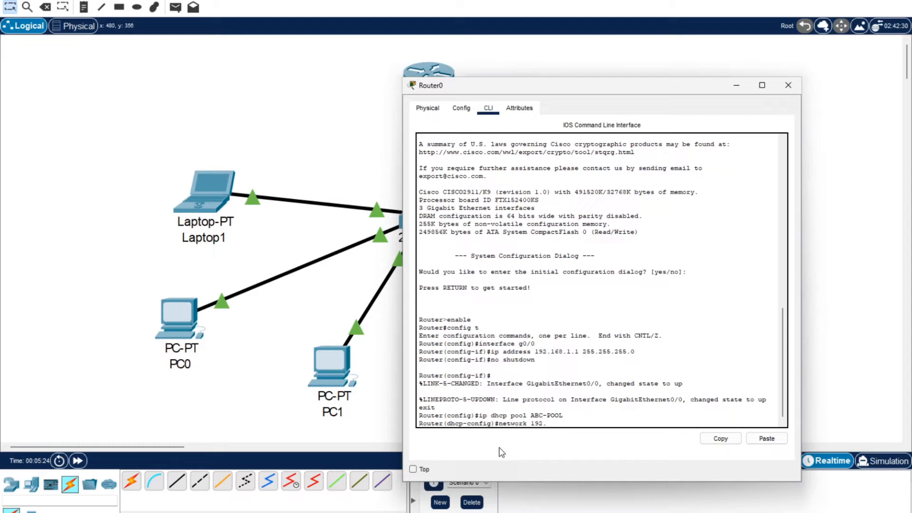
text(168.1.)
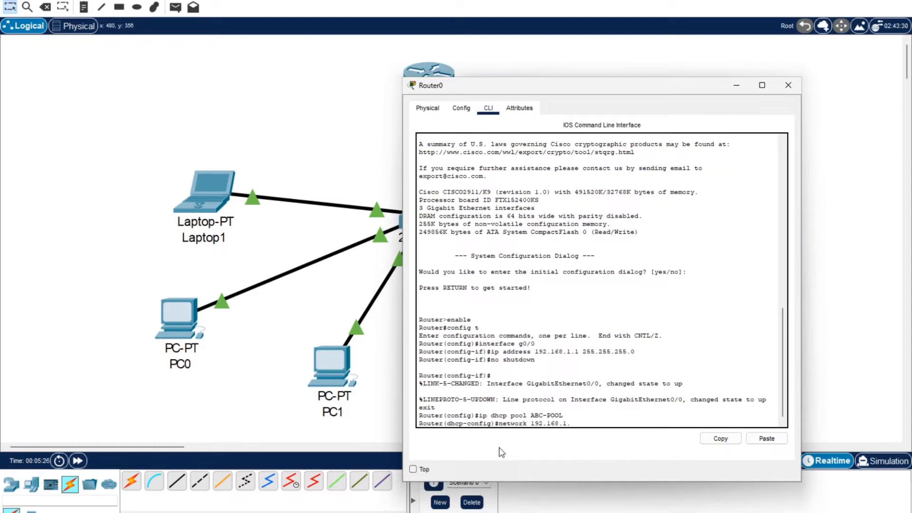
text(0)
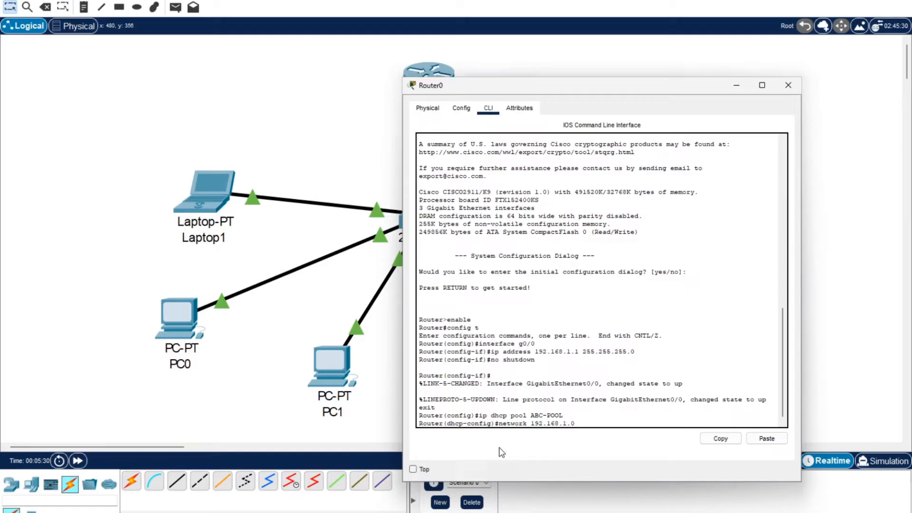
click(578, 423)
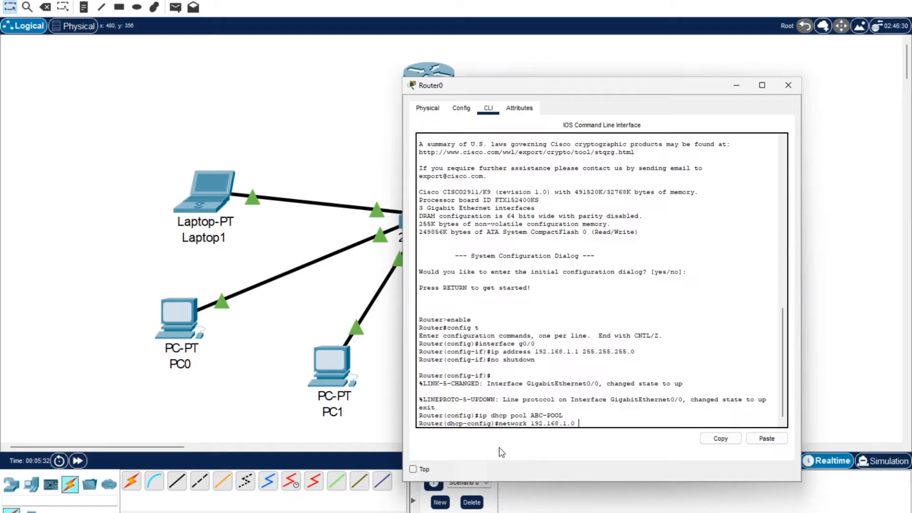
text(255.255.255.)
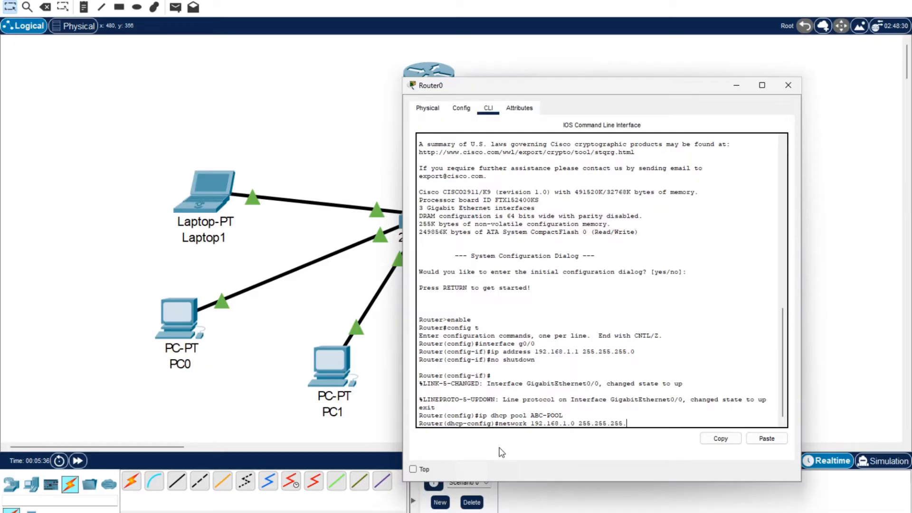
key(Return)
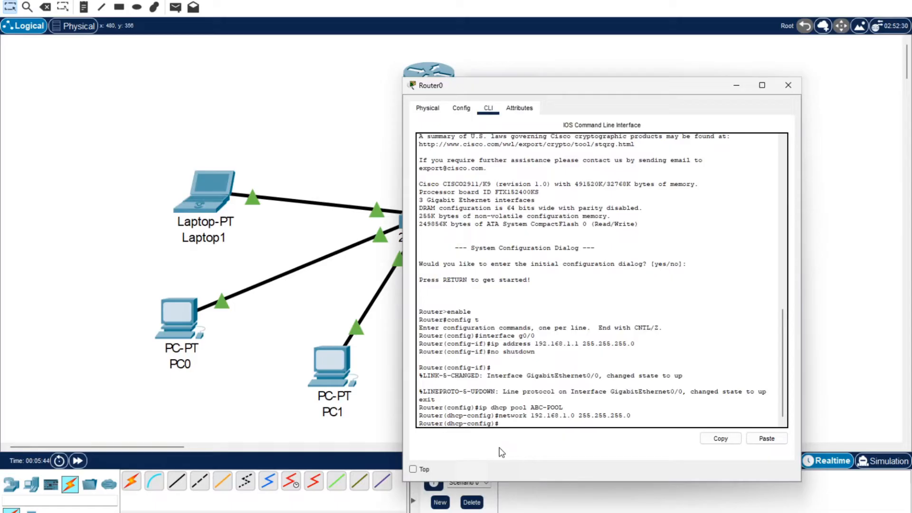
Set default-router 192.168.1.1 and dns-server 192.168.1.254, then save with write memory
text(default-router)
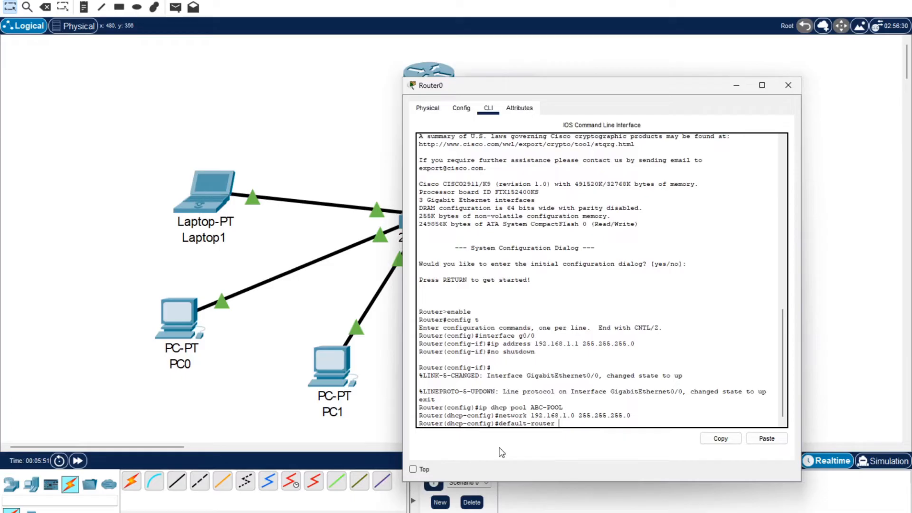
text(192.168.1.1)
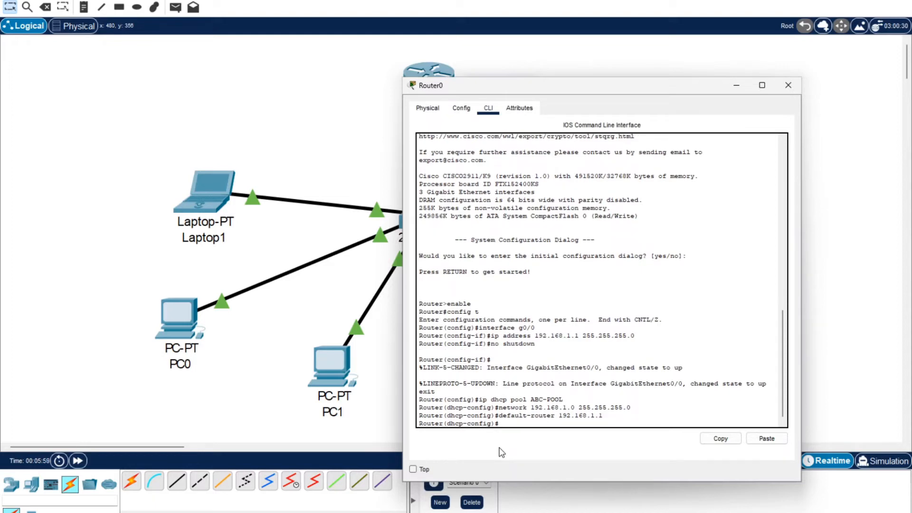
text(dns-server)
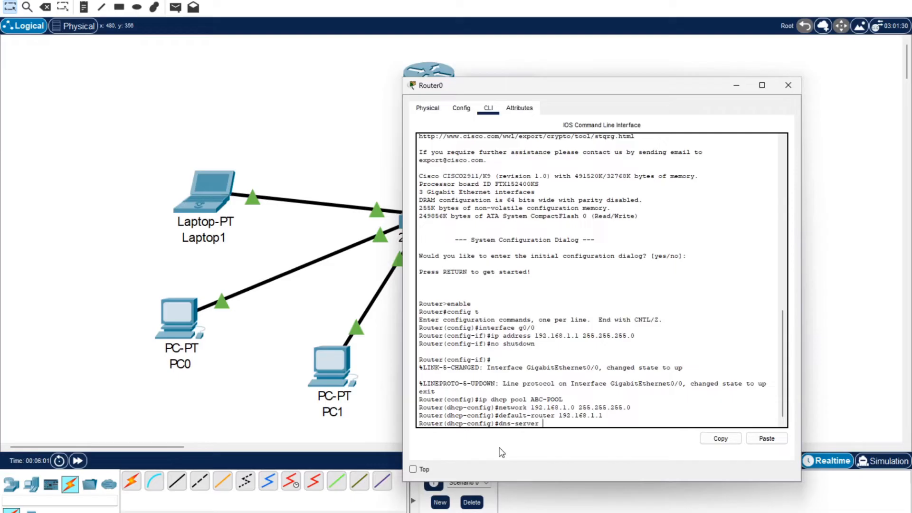
text(192.1)
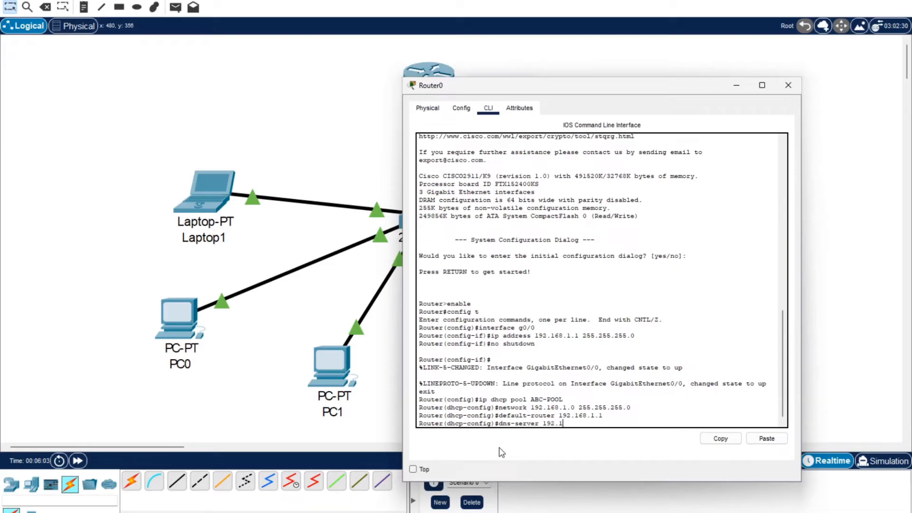
text(68.1.)
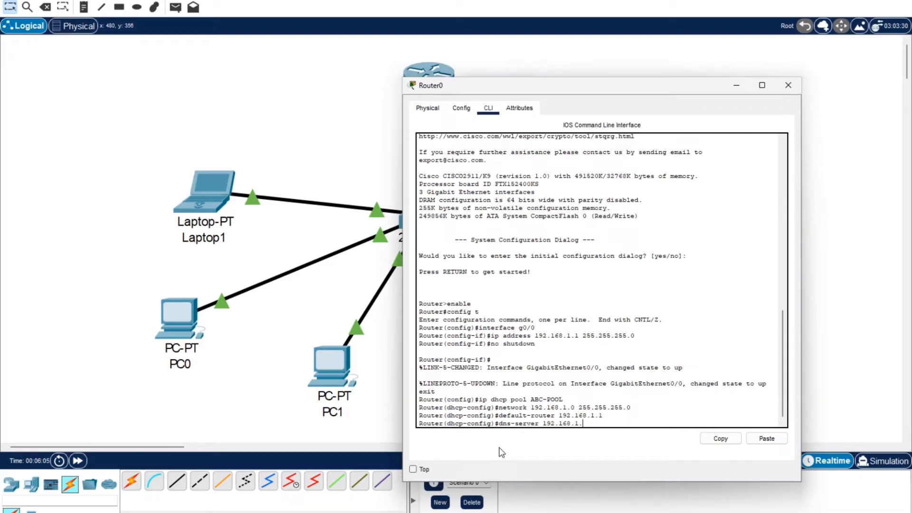
text(254)
text(exit)
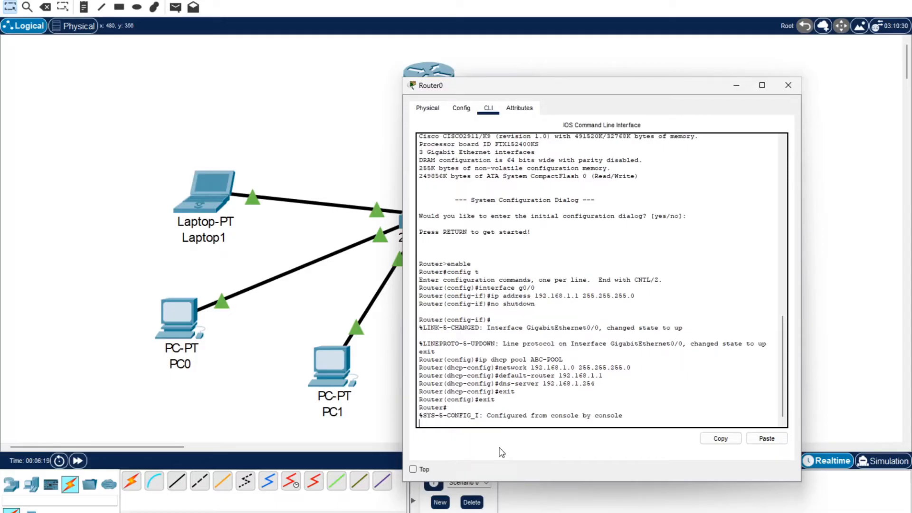
text(write memory)
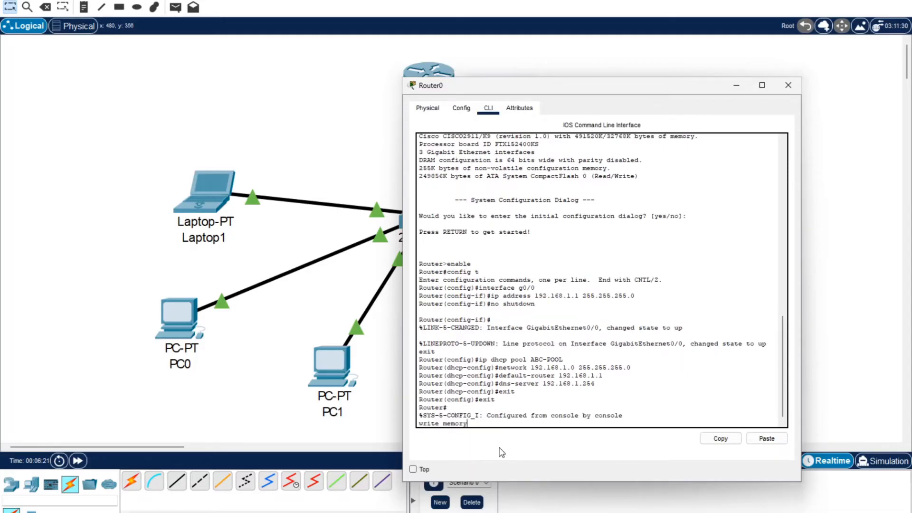
key(Return)
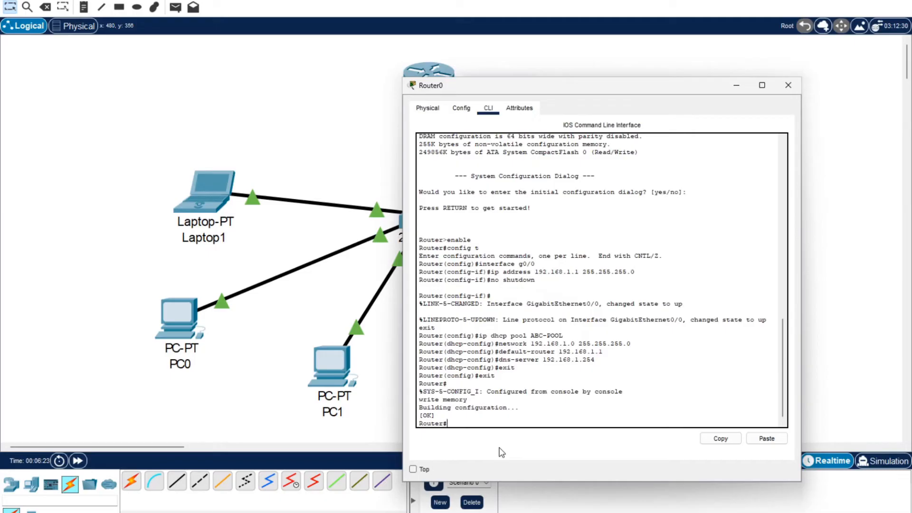
mouse_move(774, 94)
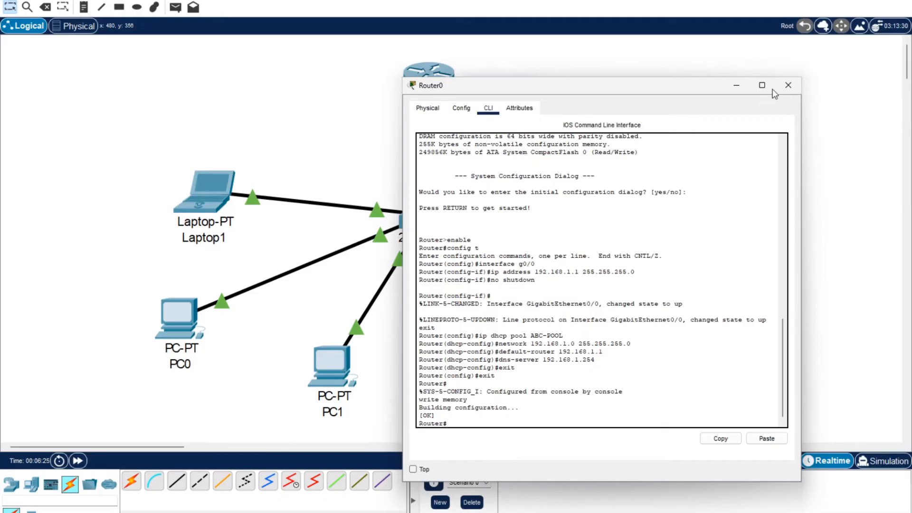
click(788, 85)
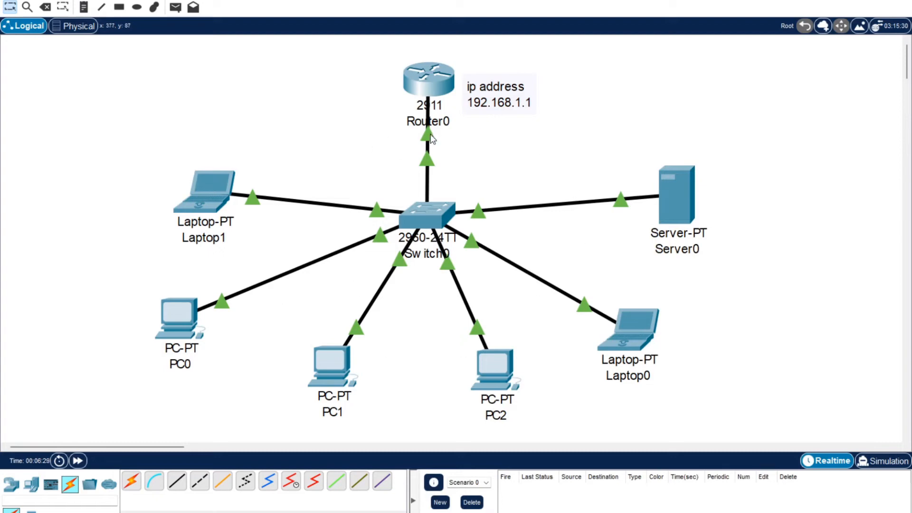
mouse_move(259, 186)
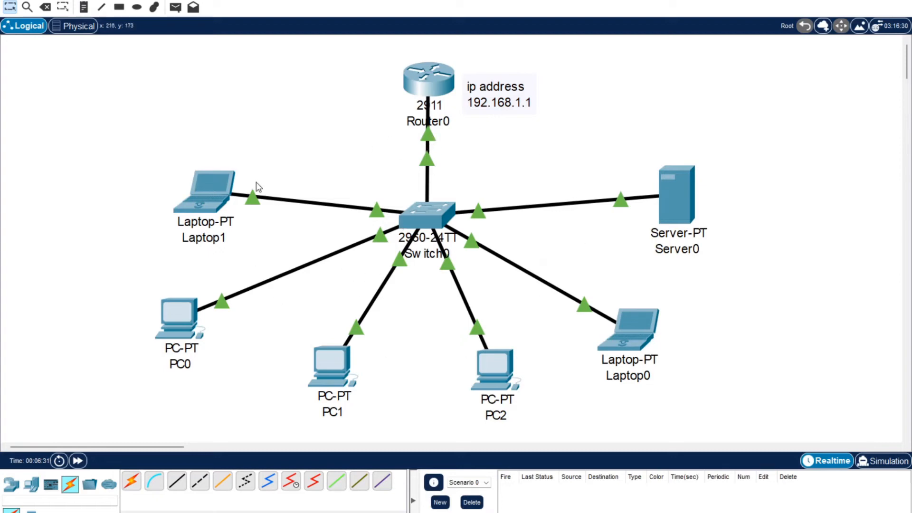
mouse_move(802, 289)
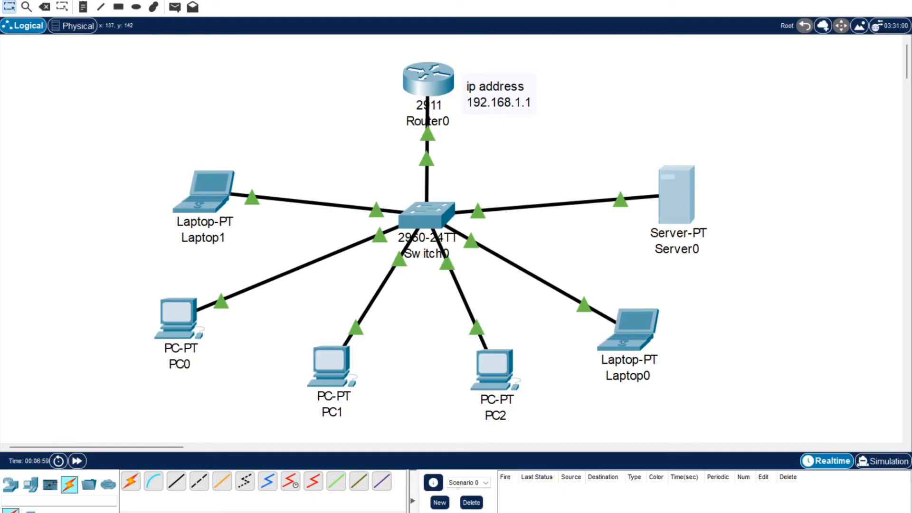
Switch Laptop1's IP Configuration to DHCP so it receives 192.168.1.2
double_click(203, 192)
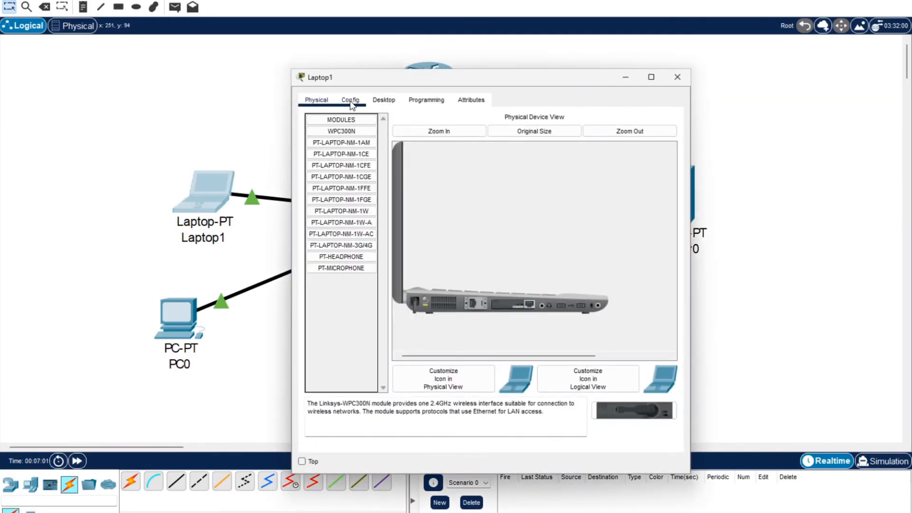
click(383, 100)
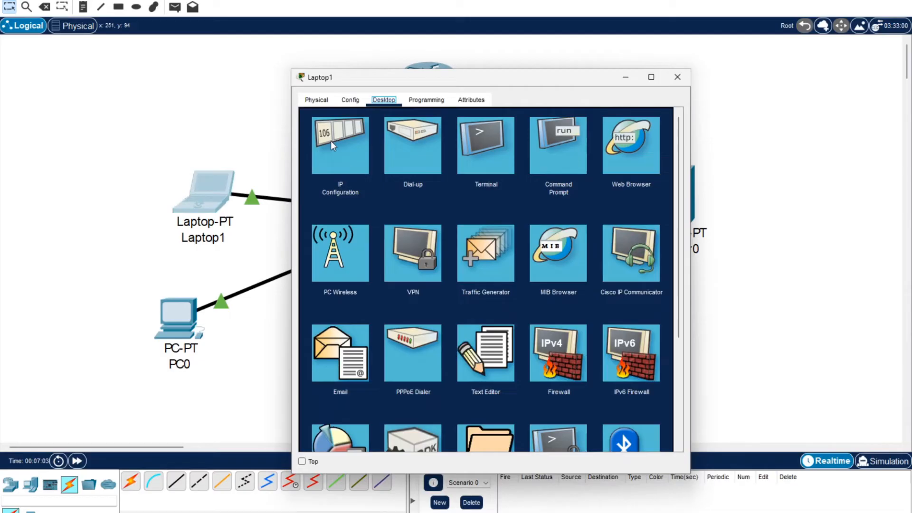
click(340, 145)
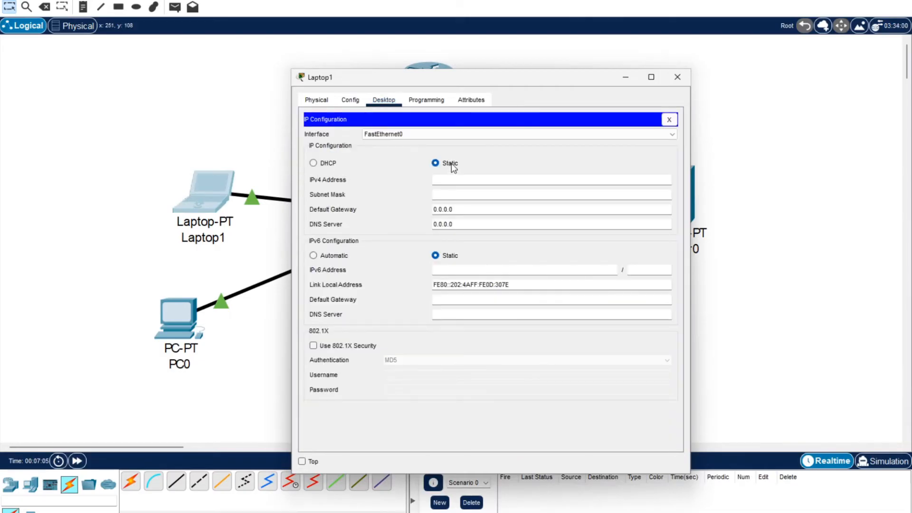
mouse_move(455, 234)
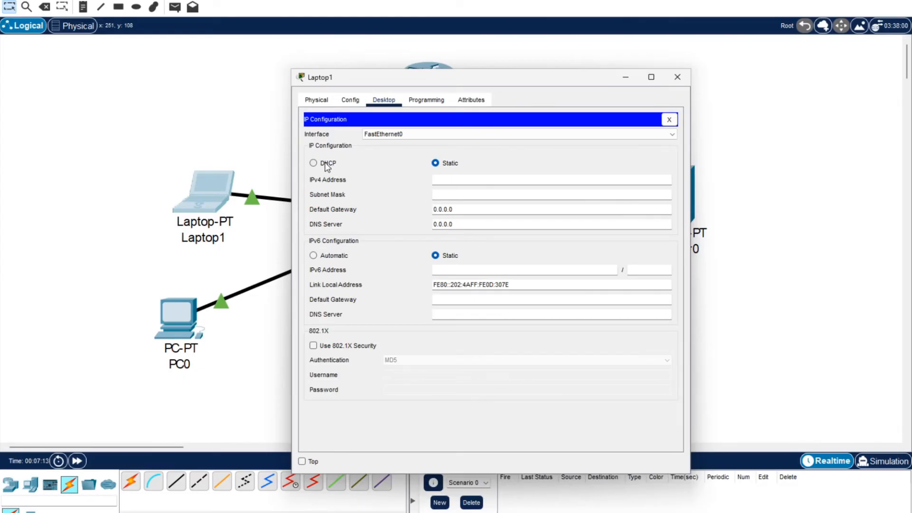
click(314, 163)
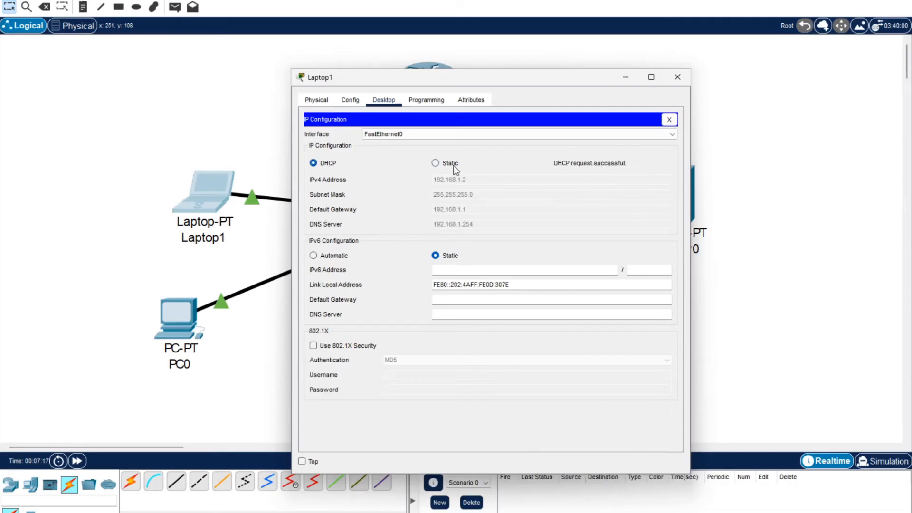
mouse_move(475, 190)
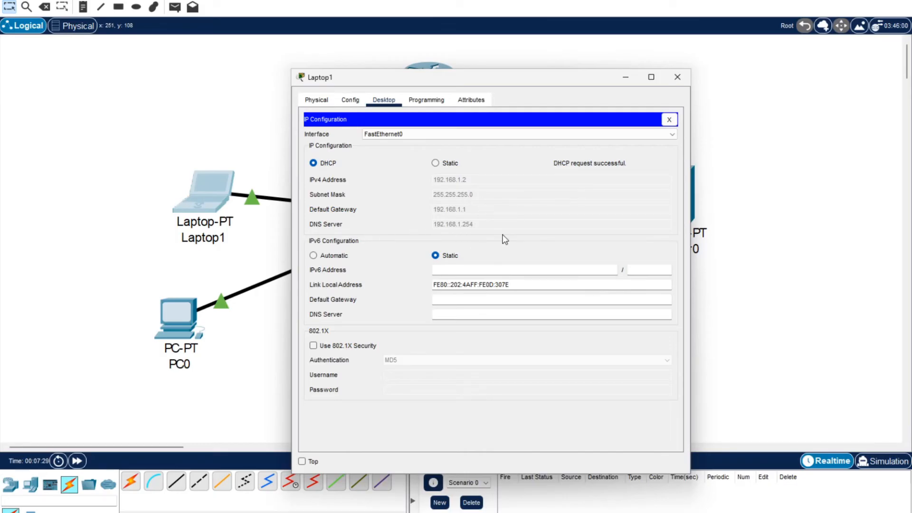
mouse_move(682, 96)
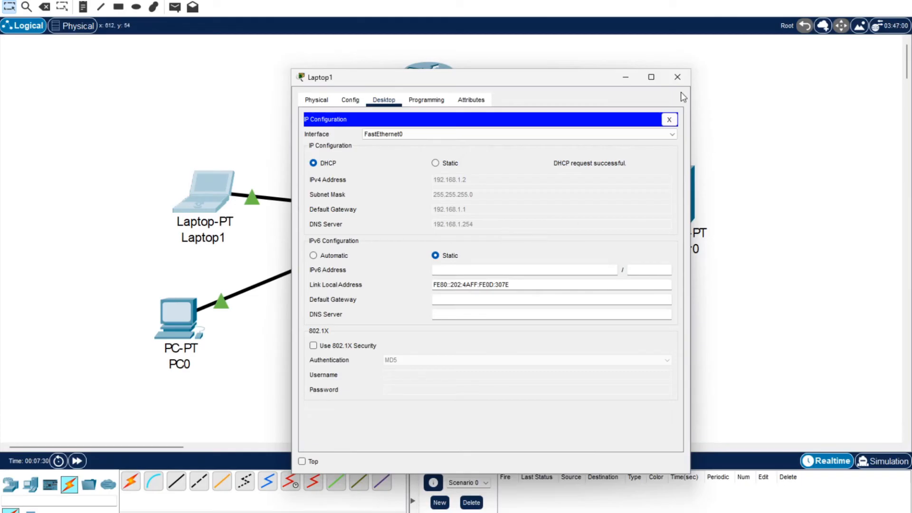
click(676, 76)
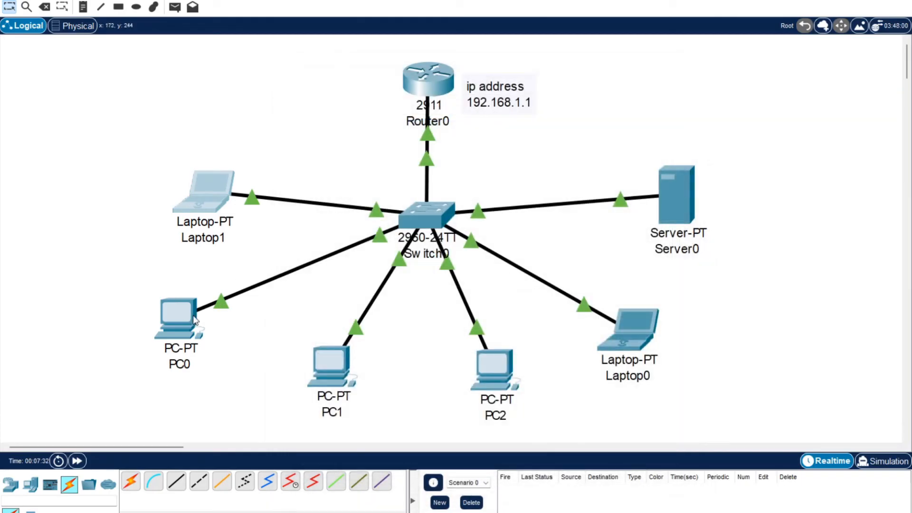
Set PC0 and PC1 to obtain their addresses via DHCP
double_click(180, 319)
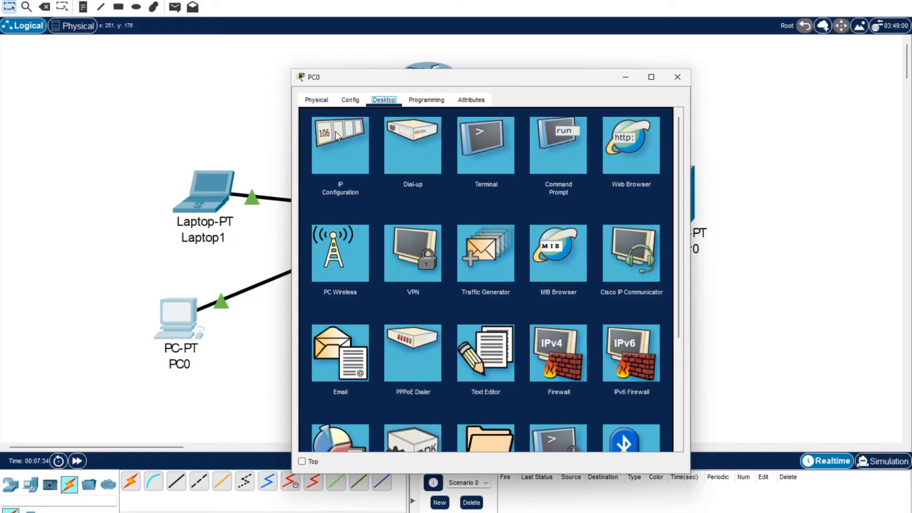
click(340, 145)
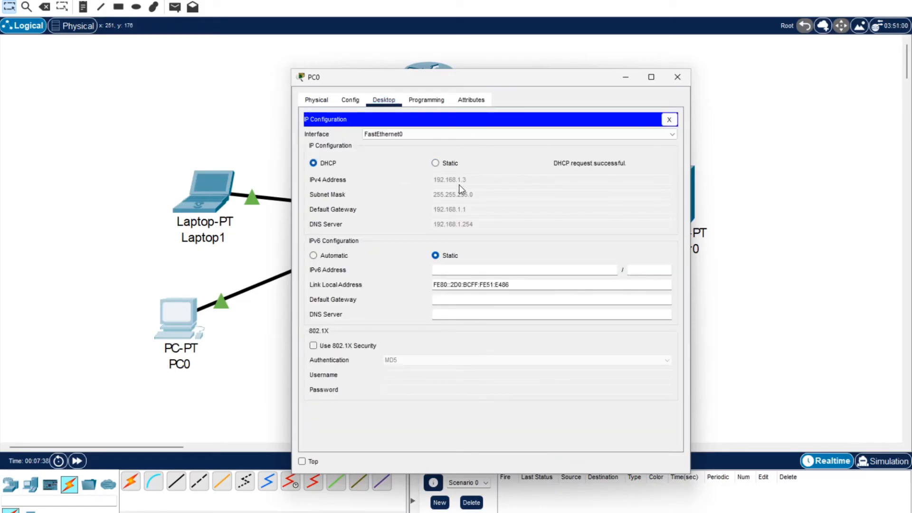
click(676, 76)
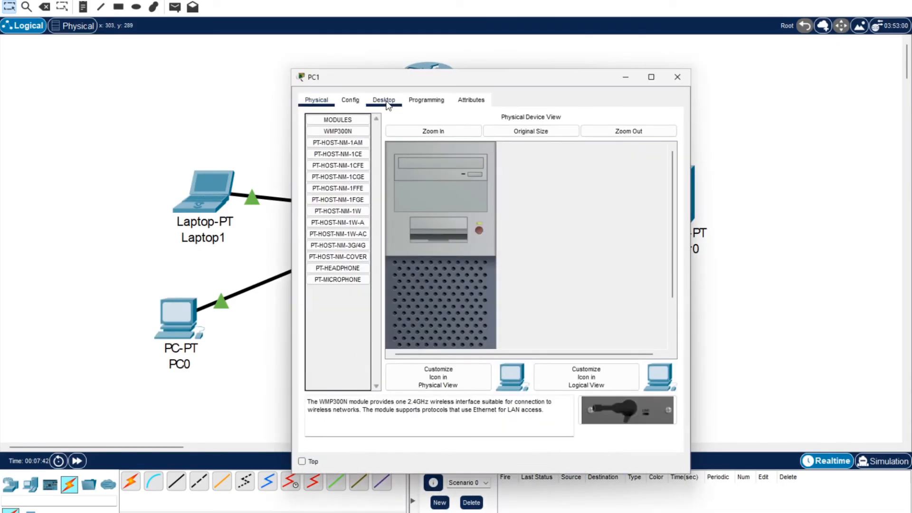
click(383, 99)
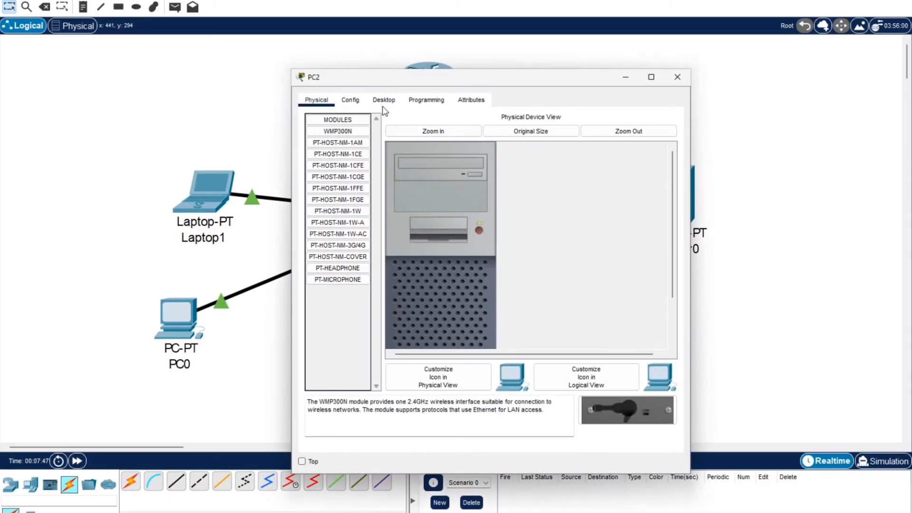
Set PC2 and Laptop0 to obtain their addresses via DHCP
click(383, 99)
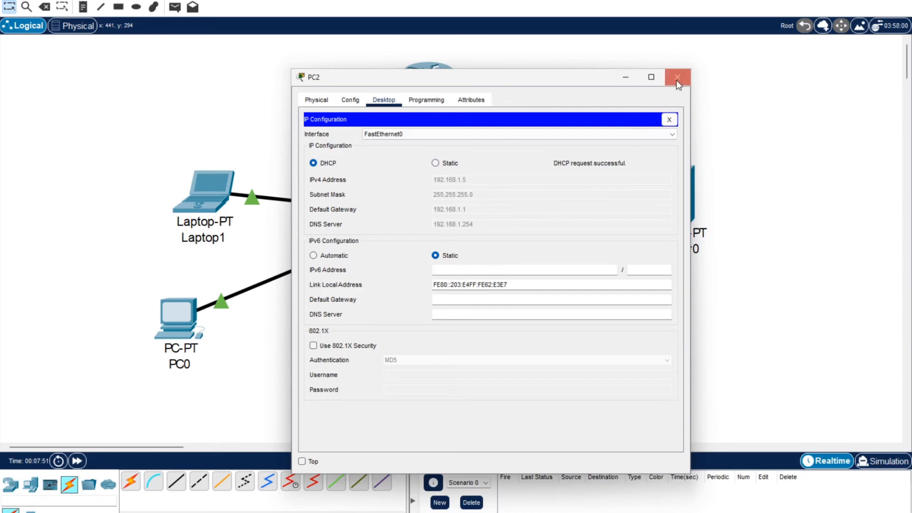
click(677, 77)
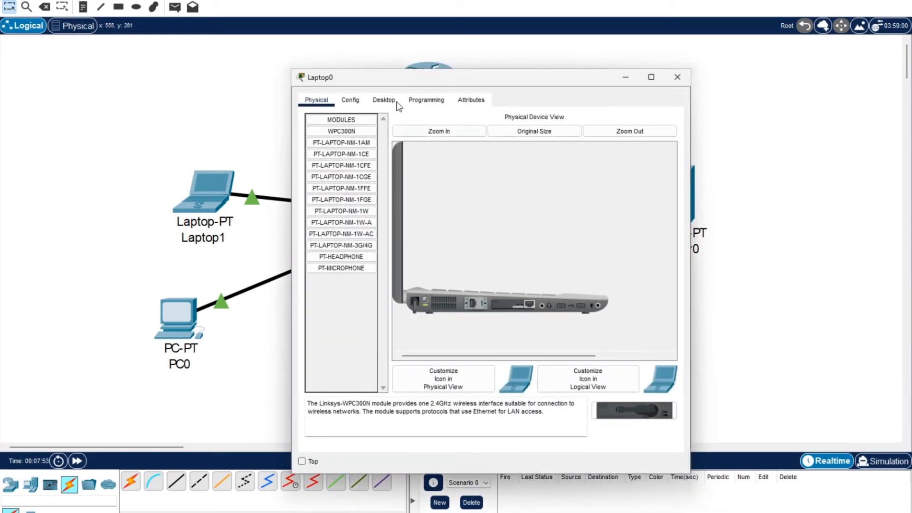
click(383, 100)
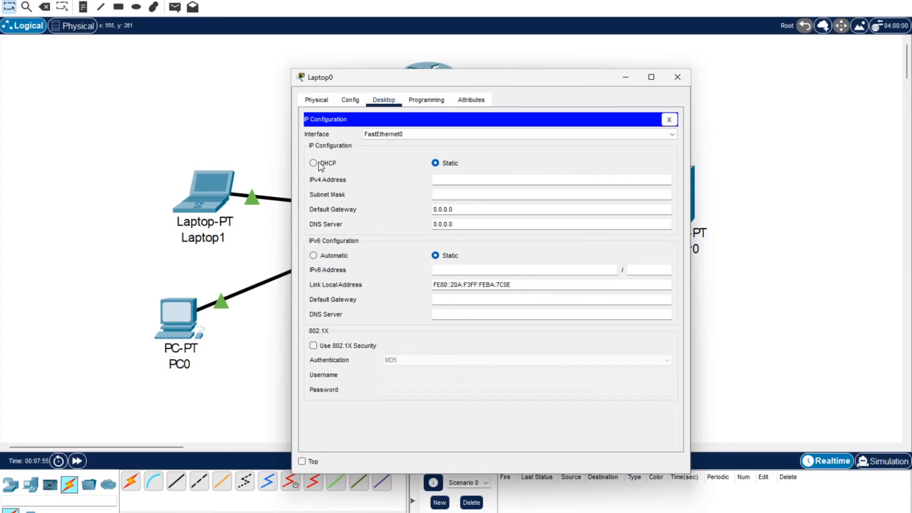
click(313, 162)
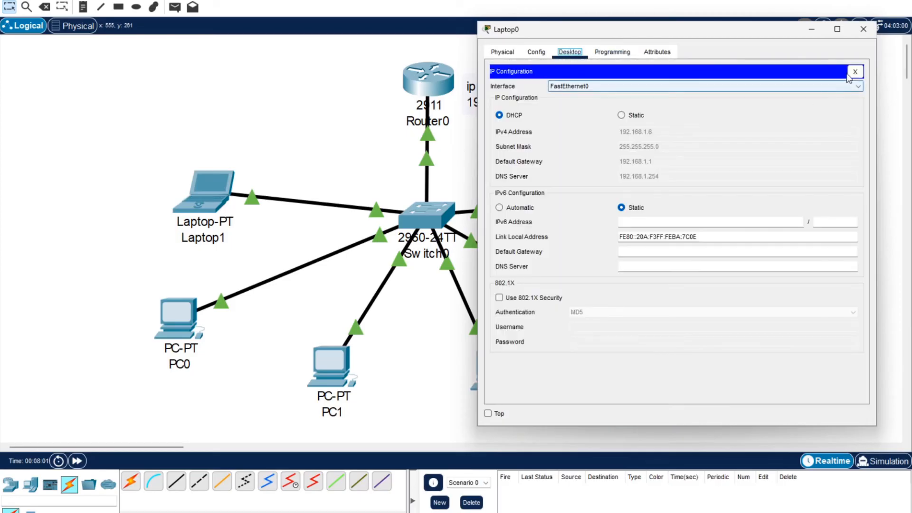
Close IP Configuration and bring up Laptop0's Command Prompt
click(854, 71)
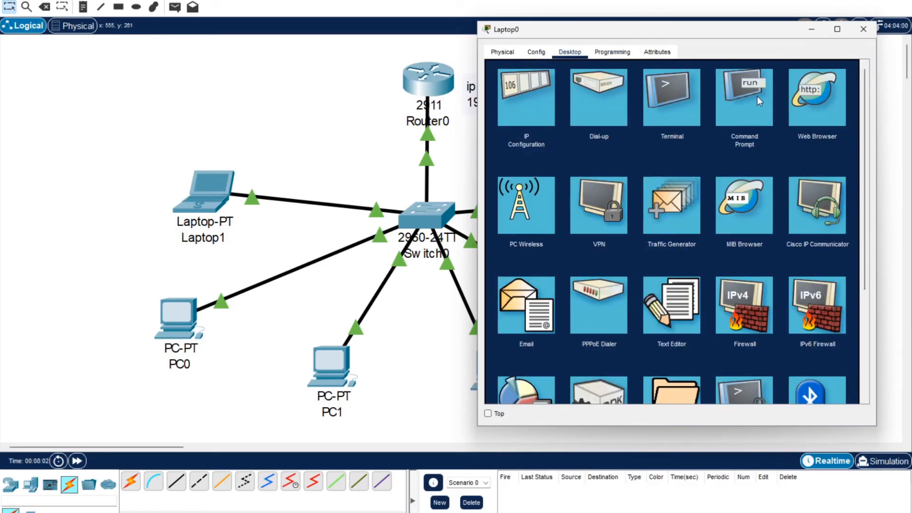
click(743, 96)
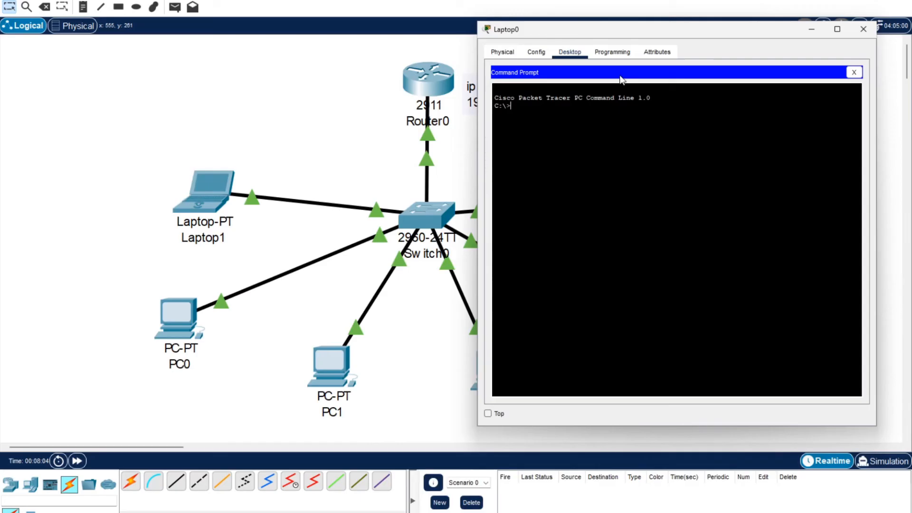
click(853, 71)
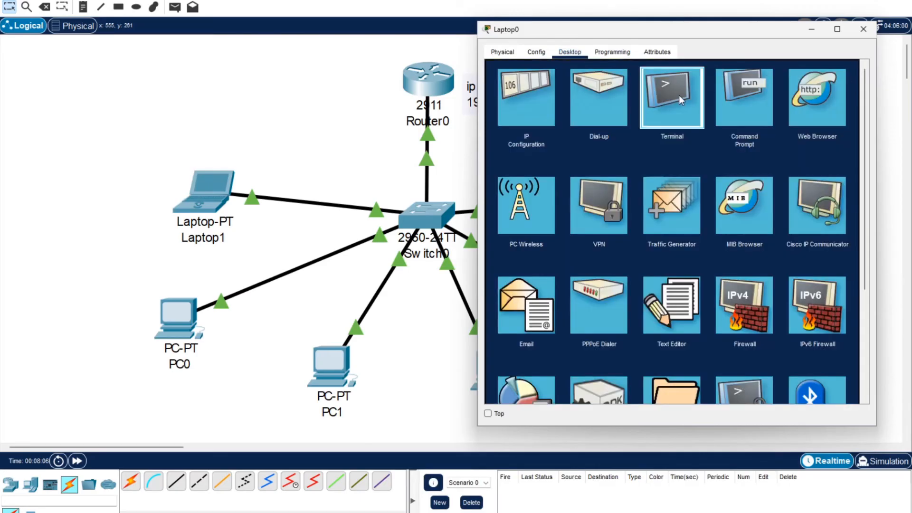
click(672, 97)
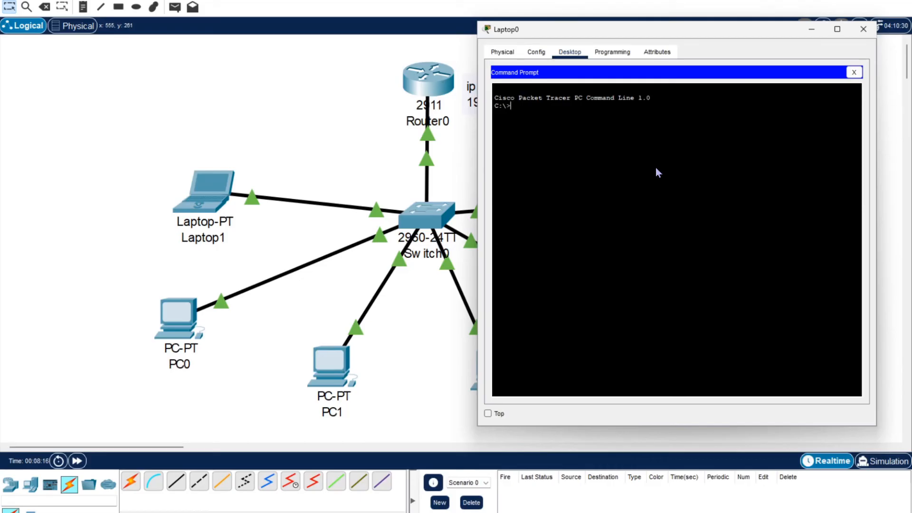
Ping 192.168.1.2, .3, .4 and .5 from Laptop0, each answered with 0% loss
text(ping 192)
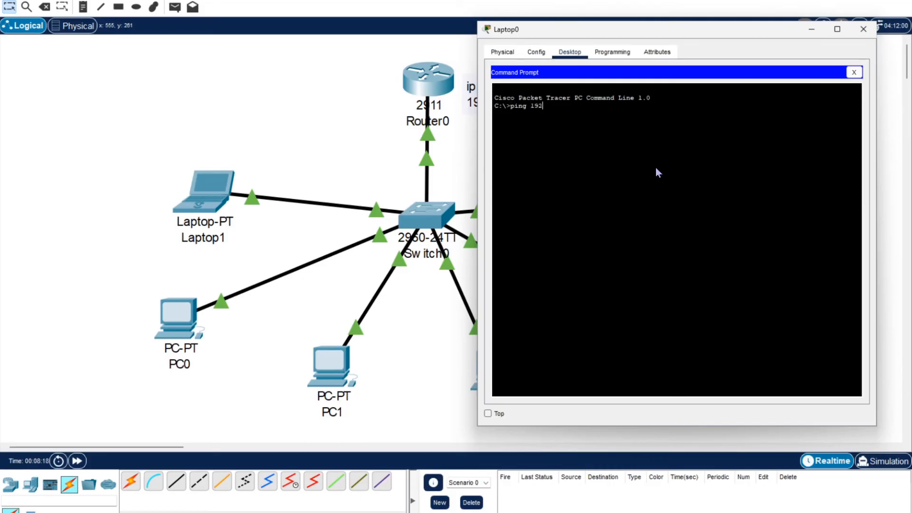
text(.168.1.2)
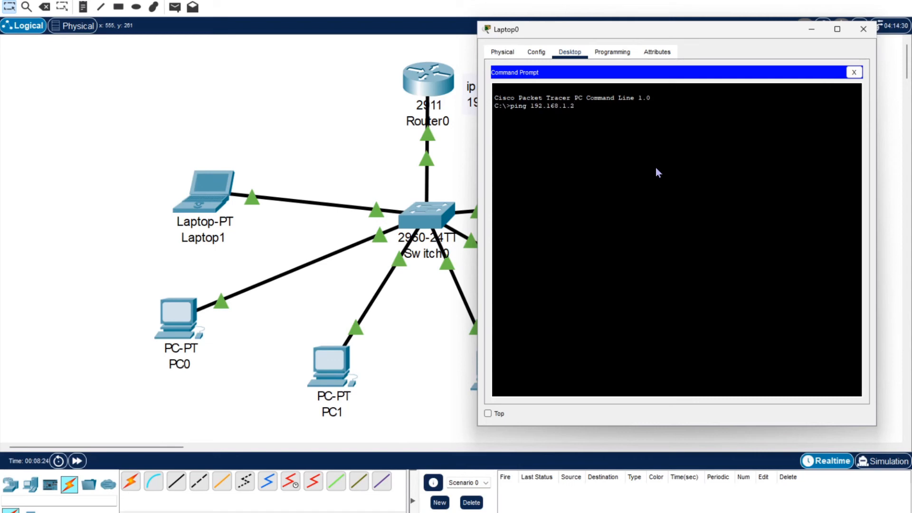
mouse_move(628, 191)
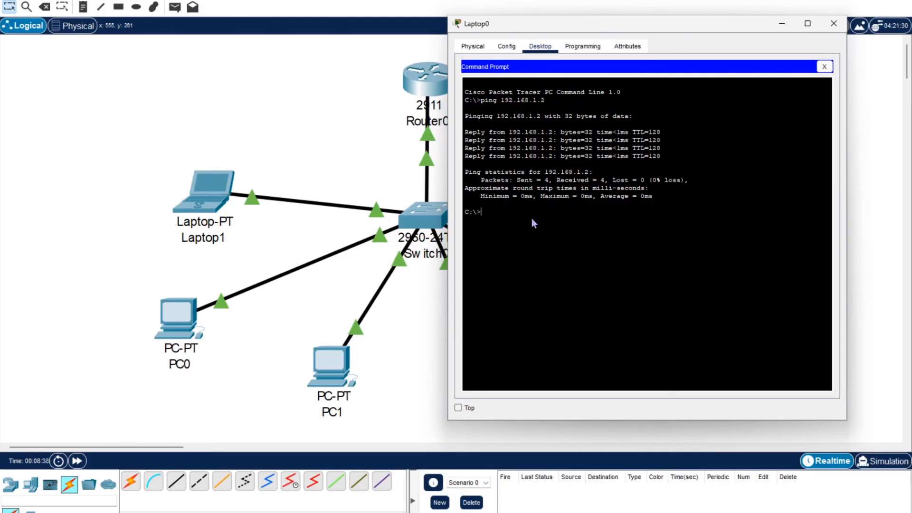
text(ping 192.168.1.2)
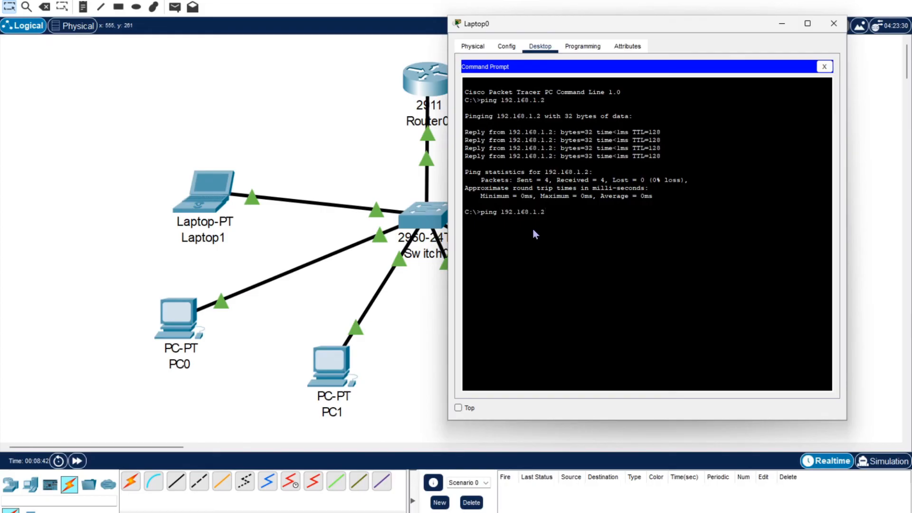
key(Return)
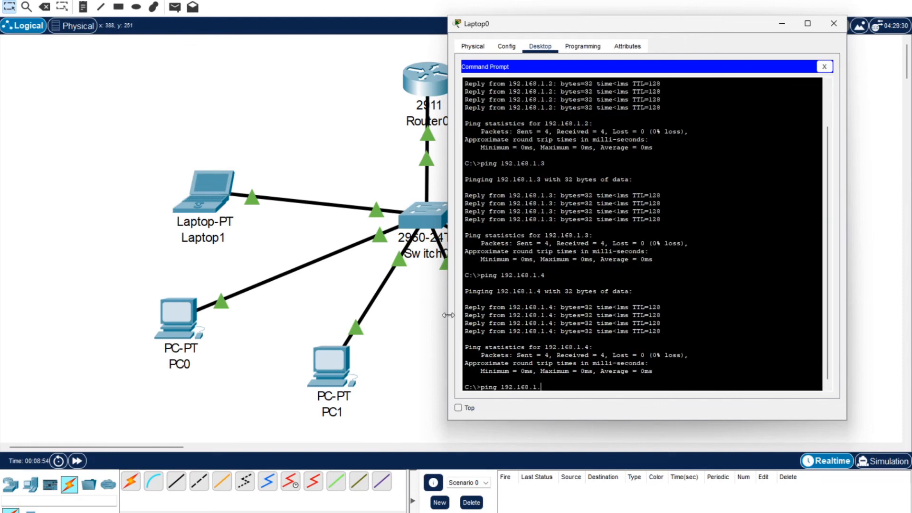
text(5)
key(Return)
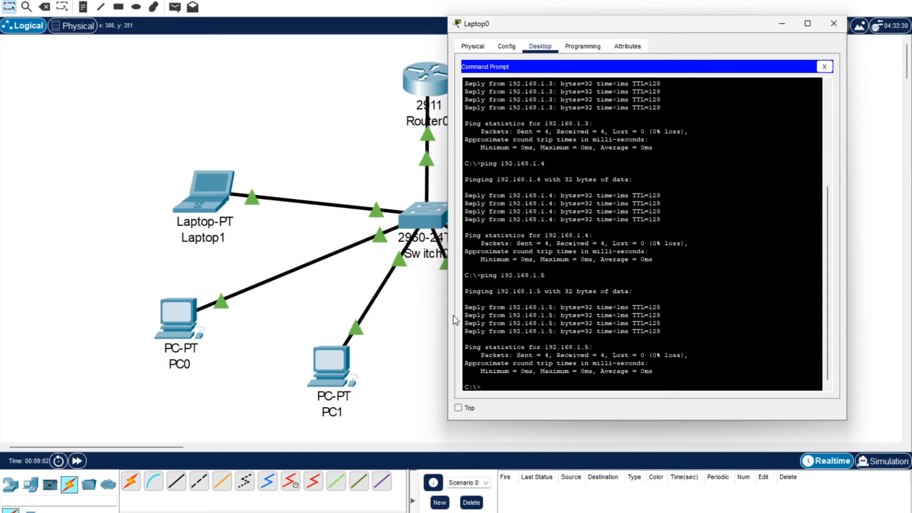
mouse_move(475, 337)
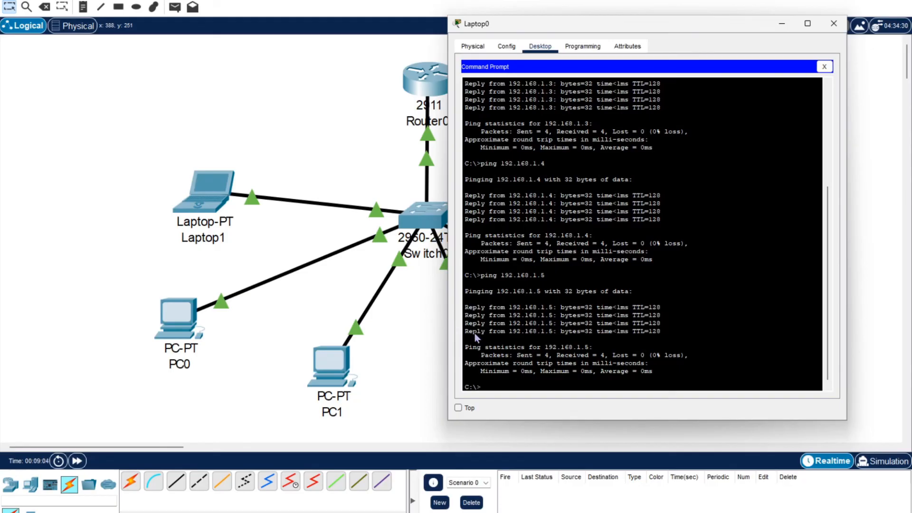